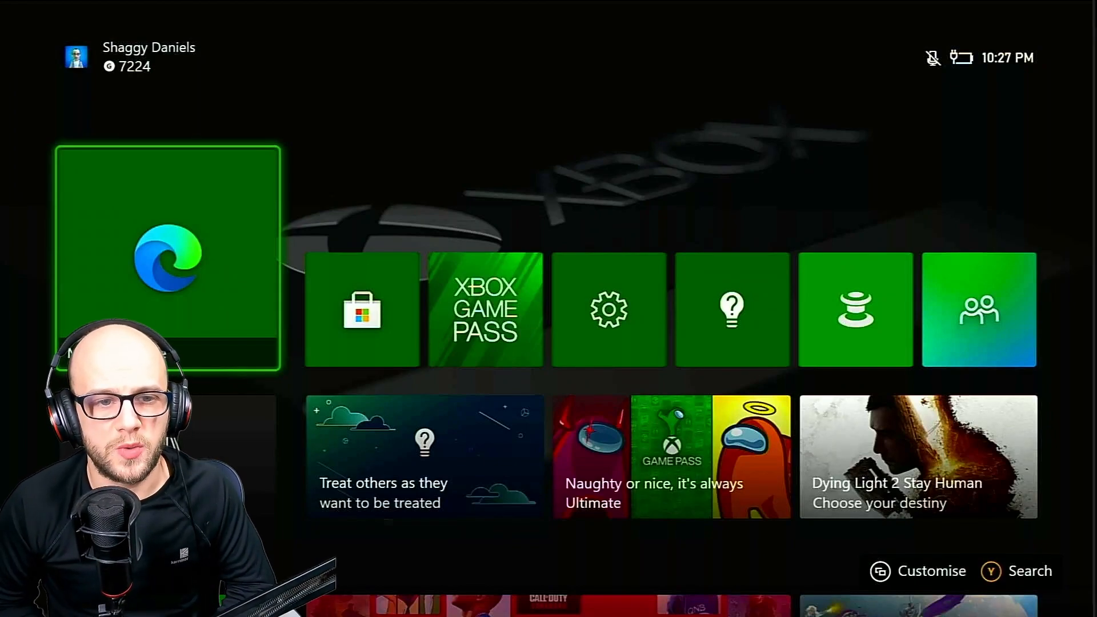
left_click(168, 257)
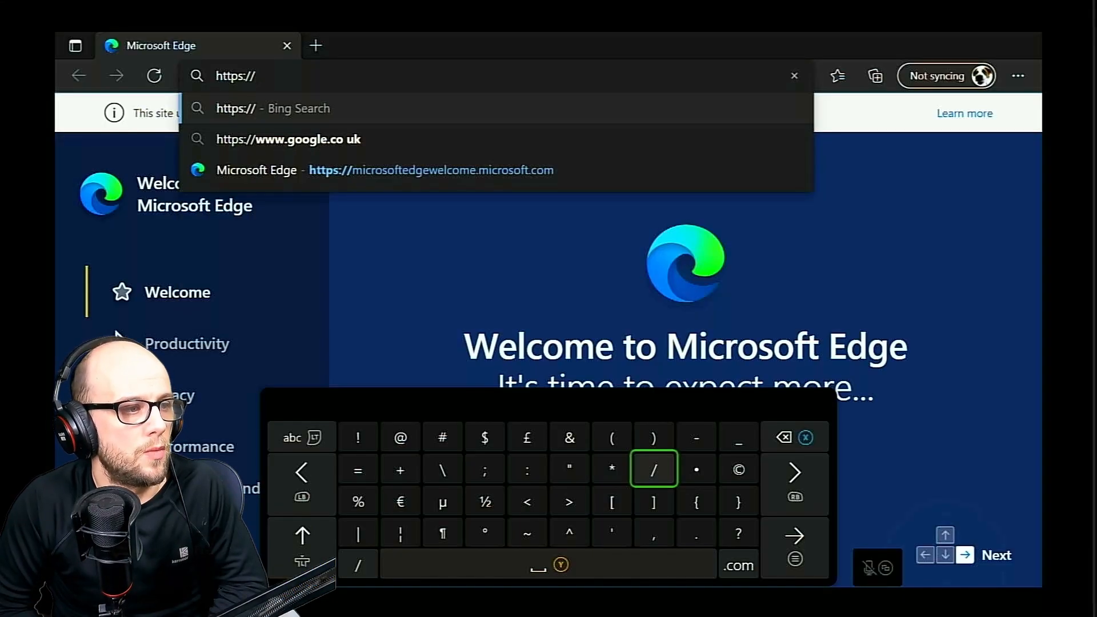
left_click(302, 438)
type("gamr12")
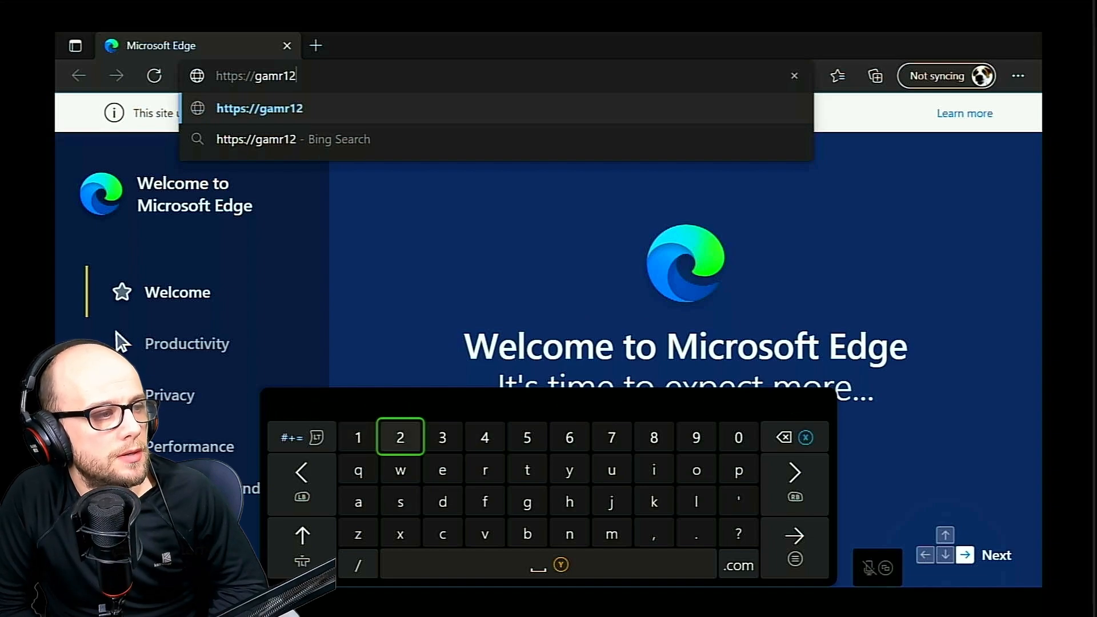
left_click(443, 438)
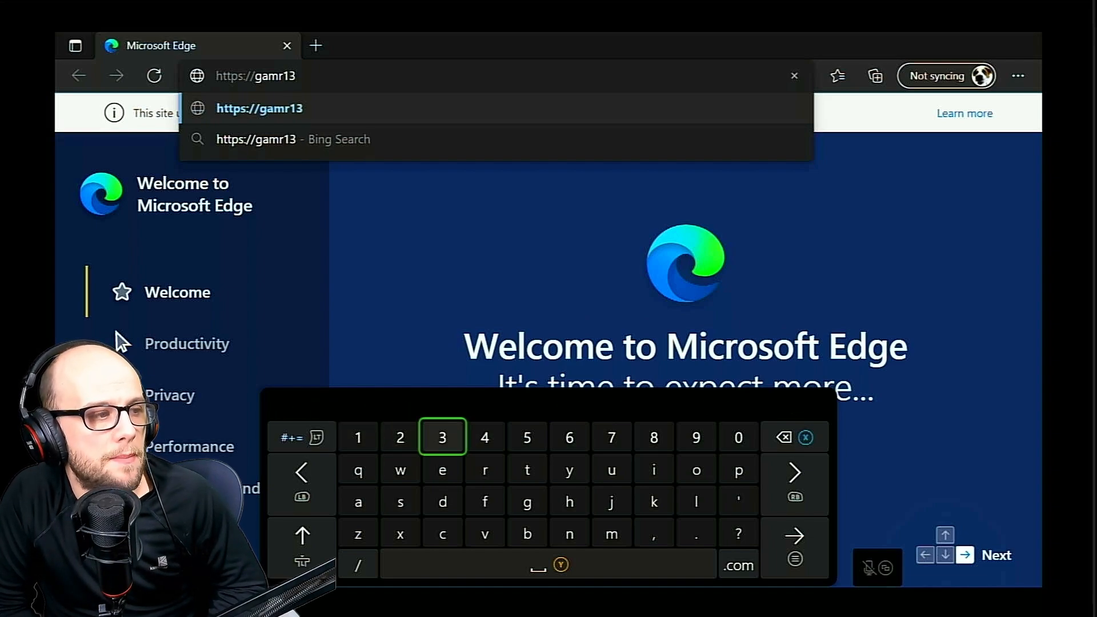
left_click(696, 502)
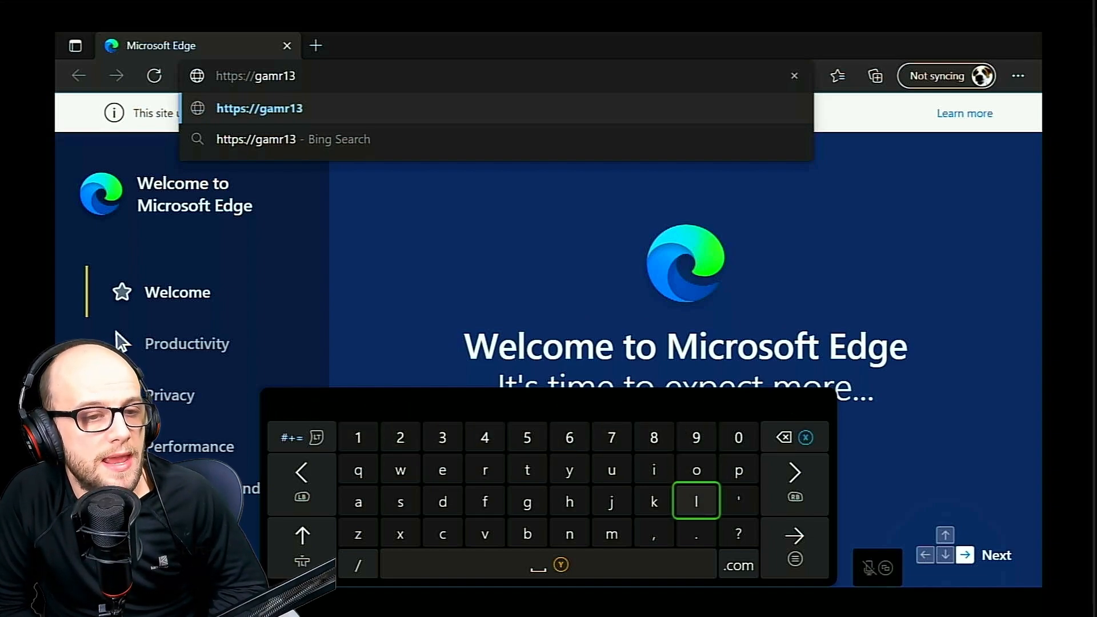
left_click(696, 534)
type(".github")
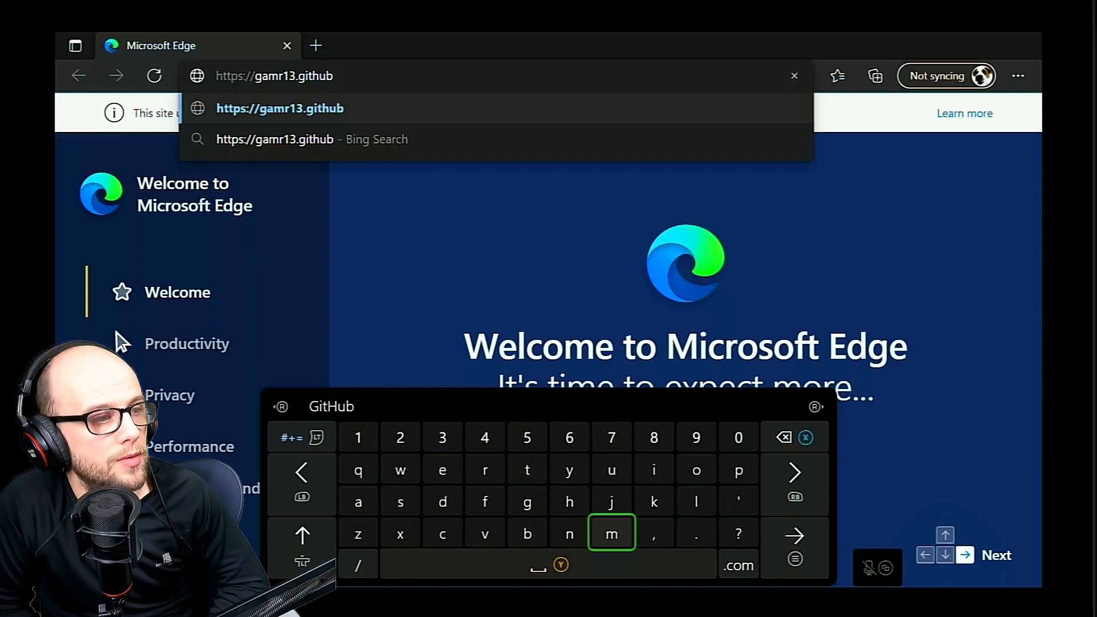
left_click(654, 470)
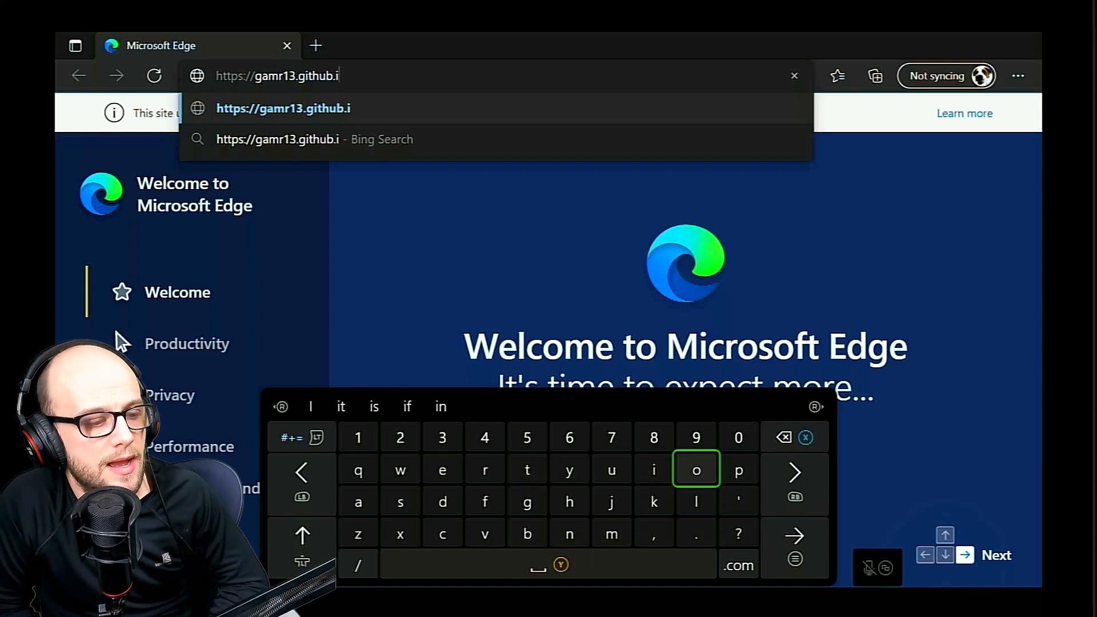
type("o")
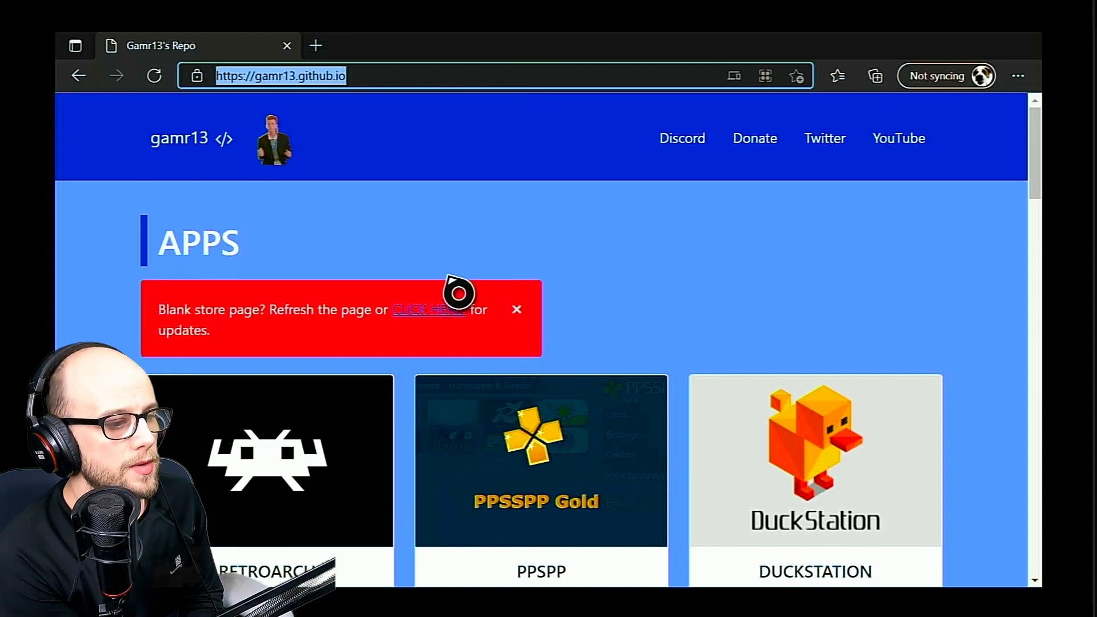
Scroll the repository app list to RetroArch and start its Download App
scroll("down", 3)
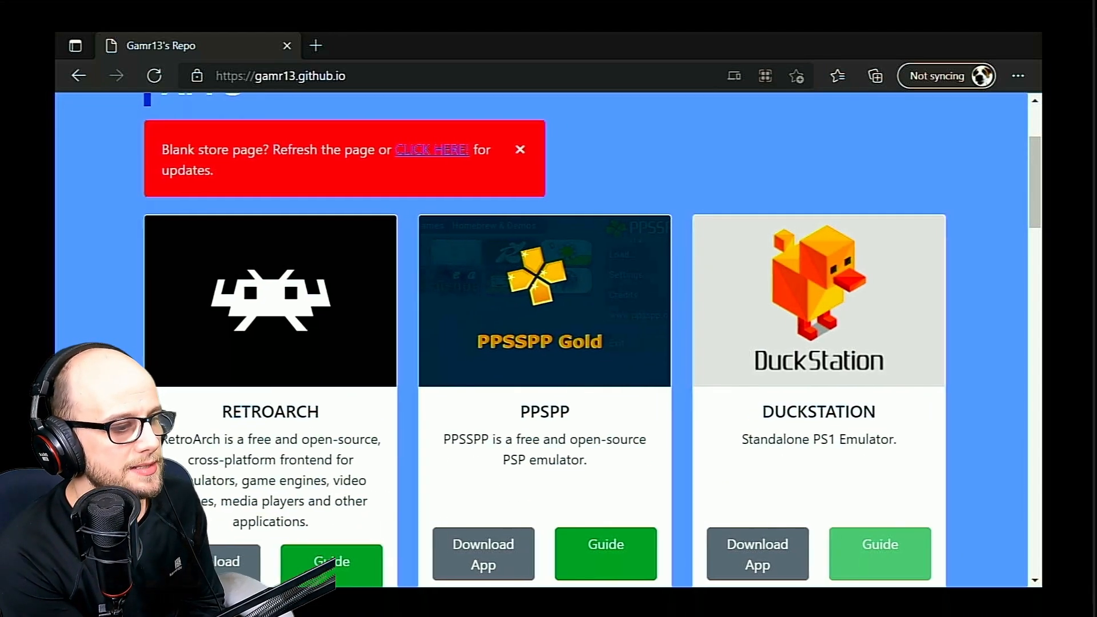
scroll("down", 3)
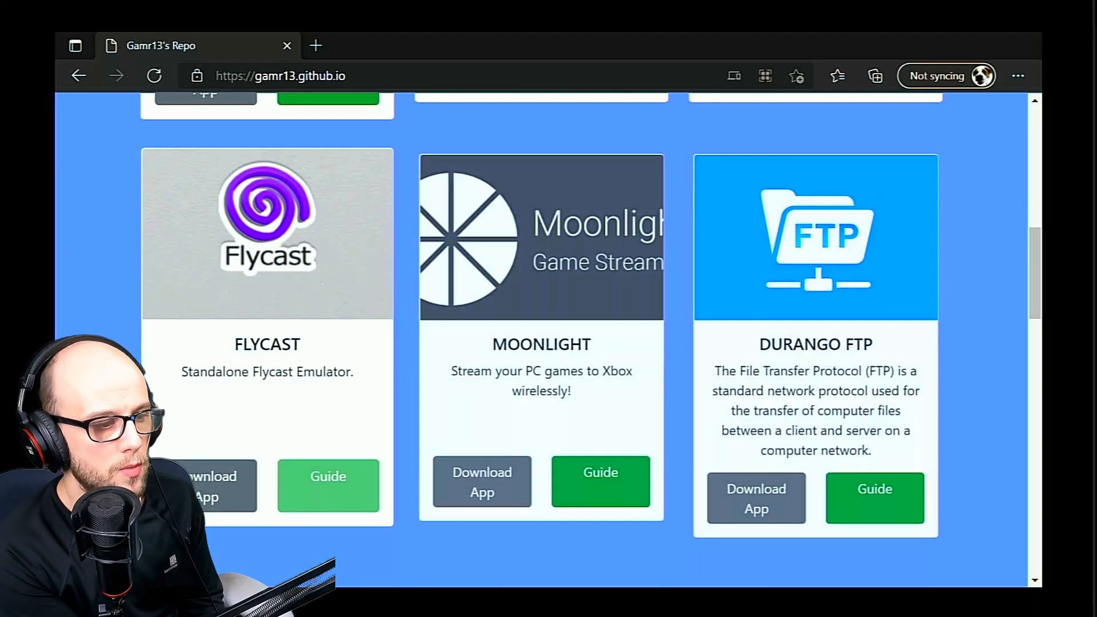
scroll("down", 3)
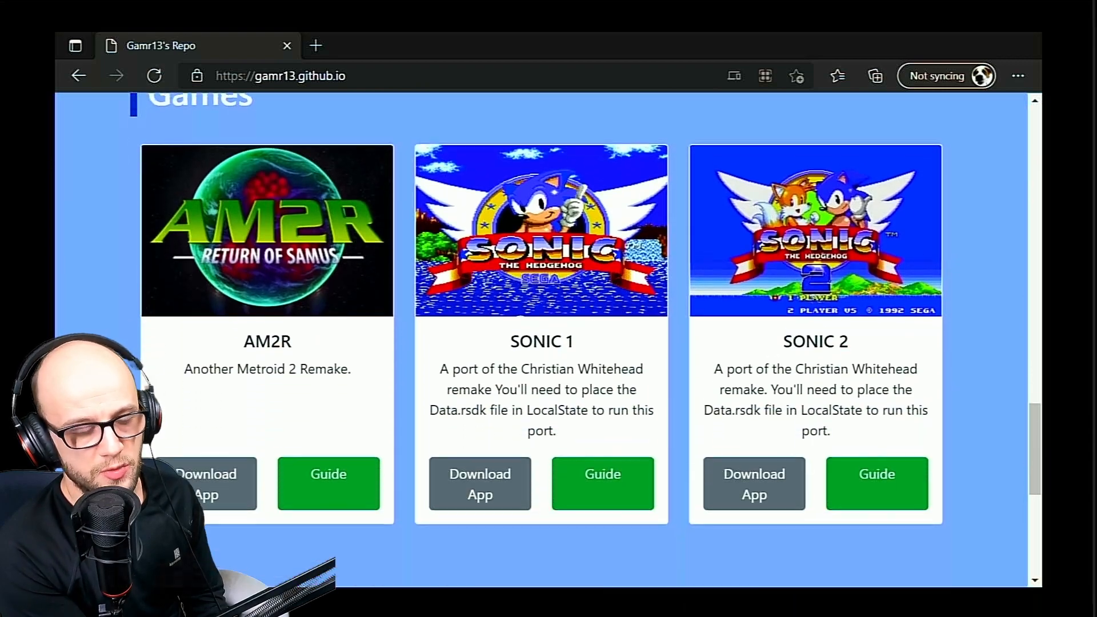
scroll("down", 3)
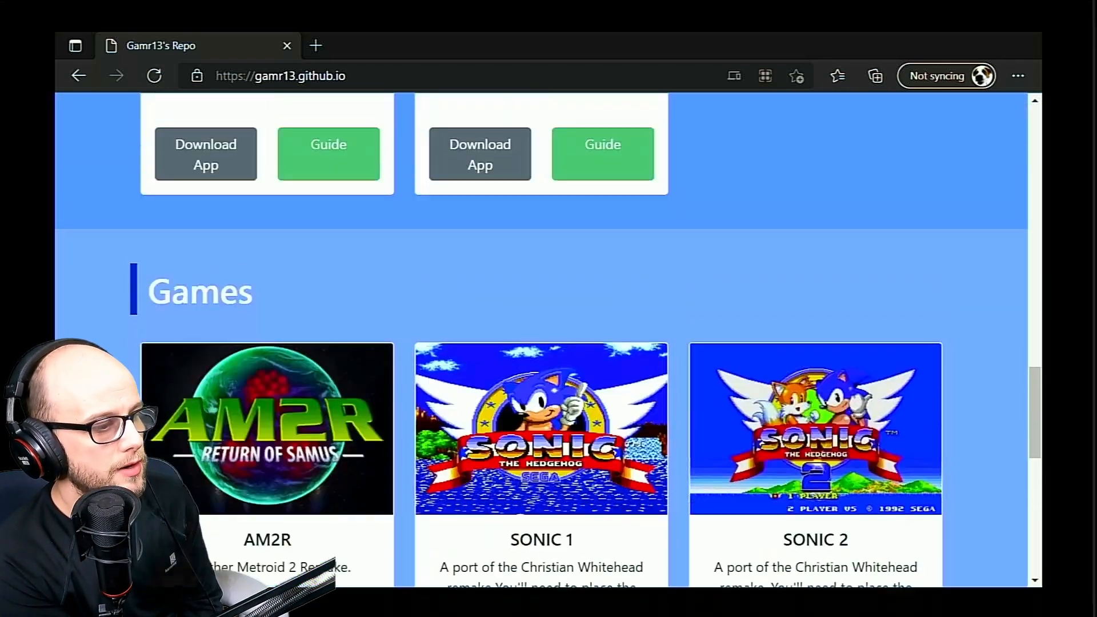
scroll("up", 3)
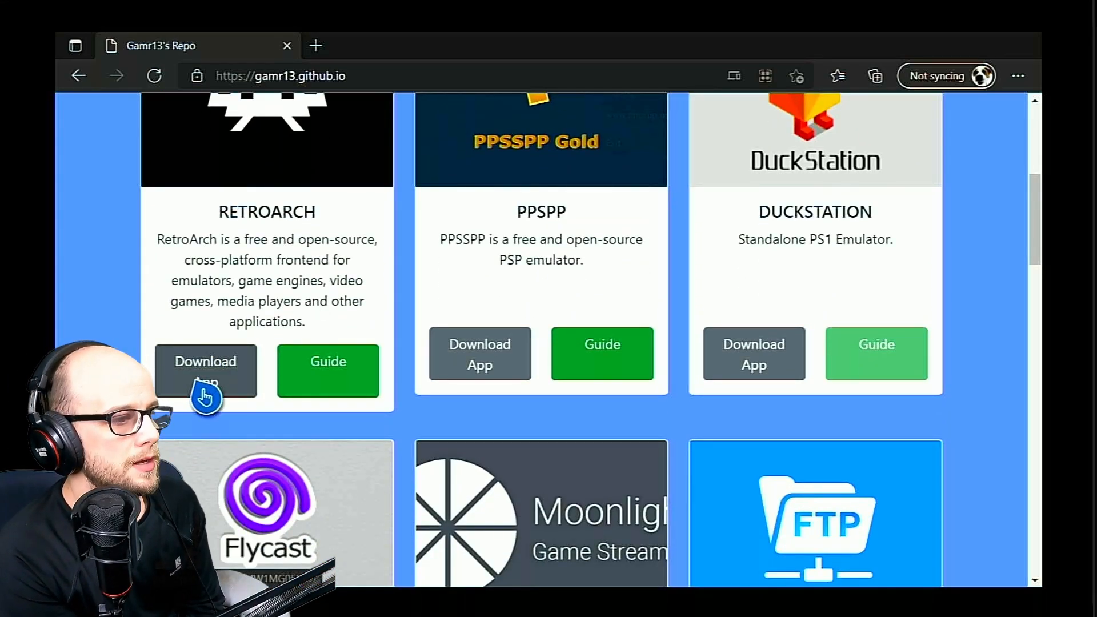
left_click(205, 370)
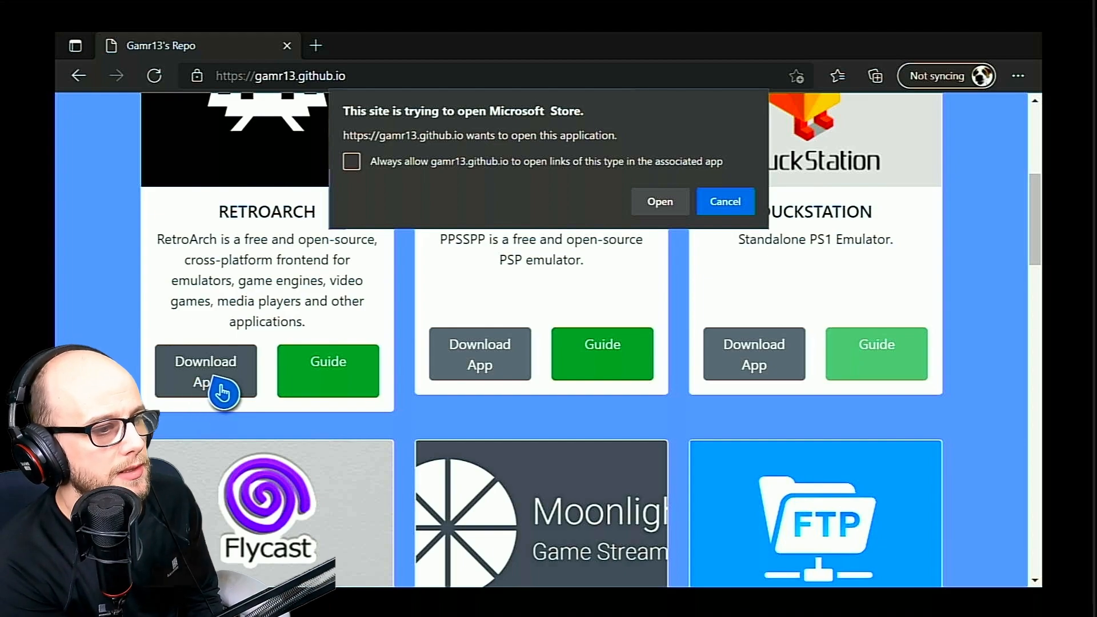
Always allow the site to open the Store, open the RetroArch listing and dismiss the success message
left_click(351, 161)
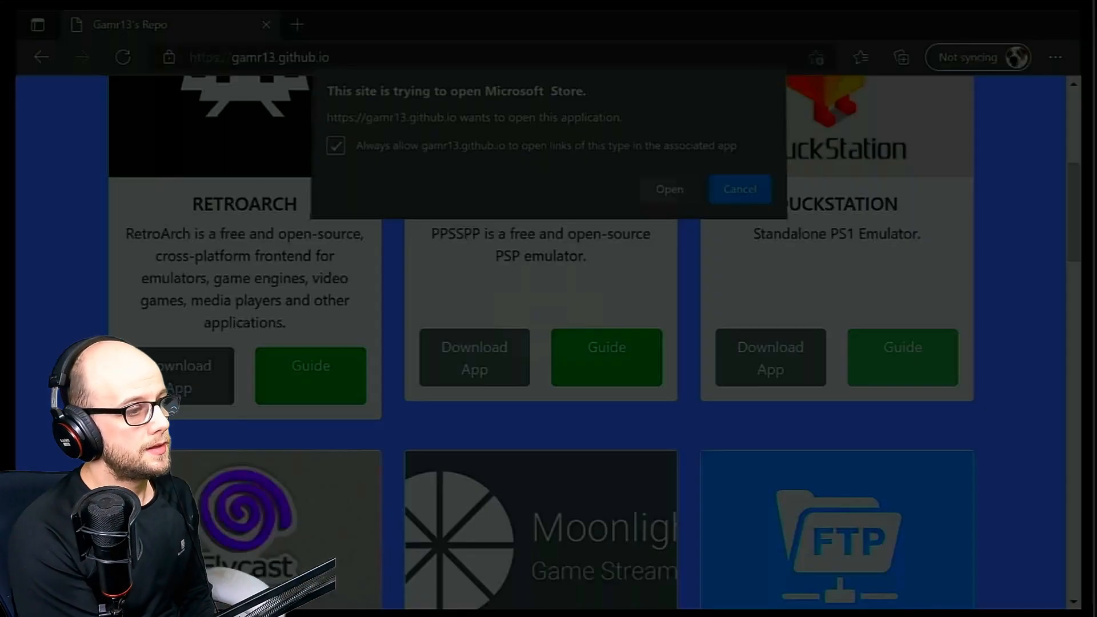
left_click(669, 189)
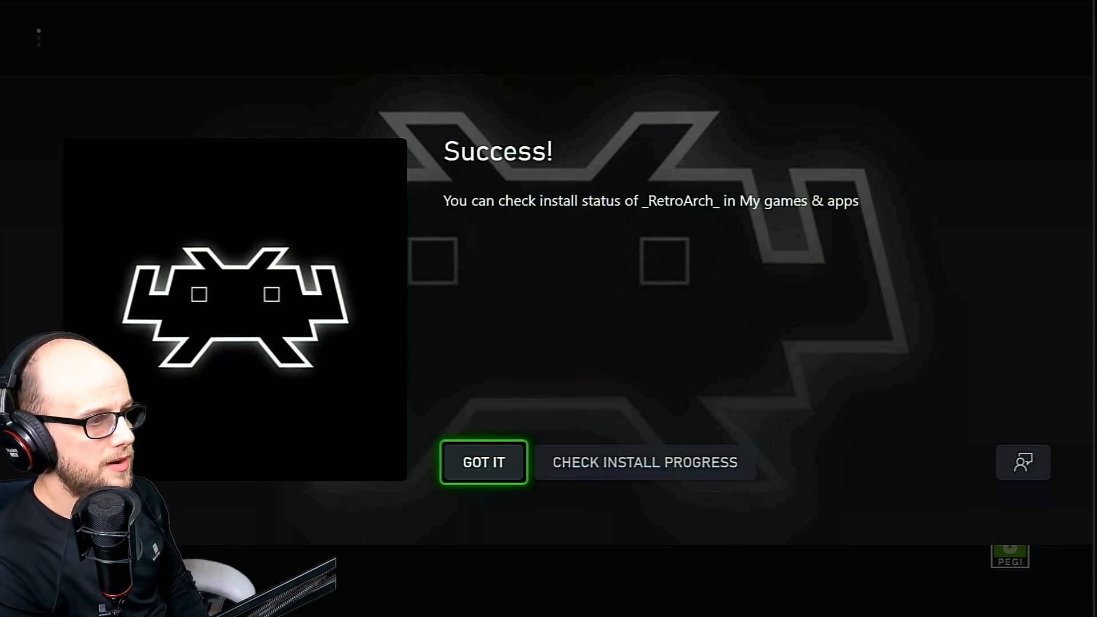
left_click(484, 462)
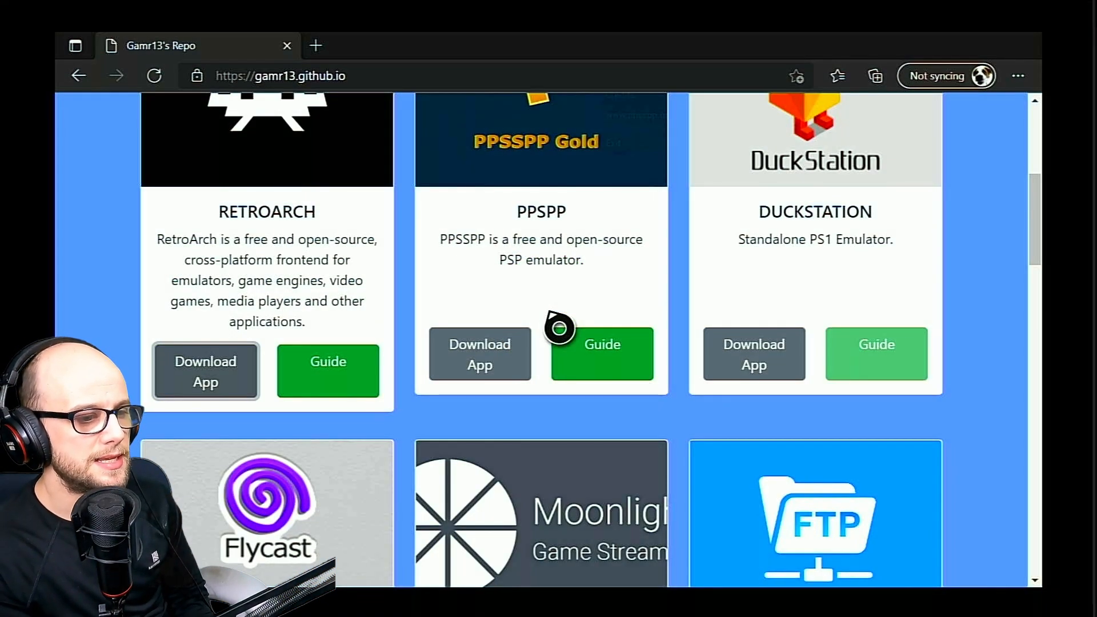
Scroll to Durango FTP and start its Download App from the repository page
scroll("down", 3)
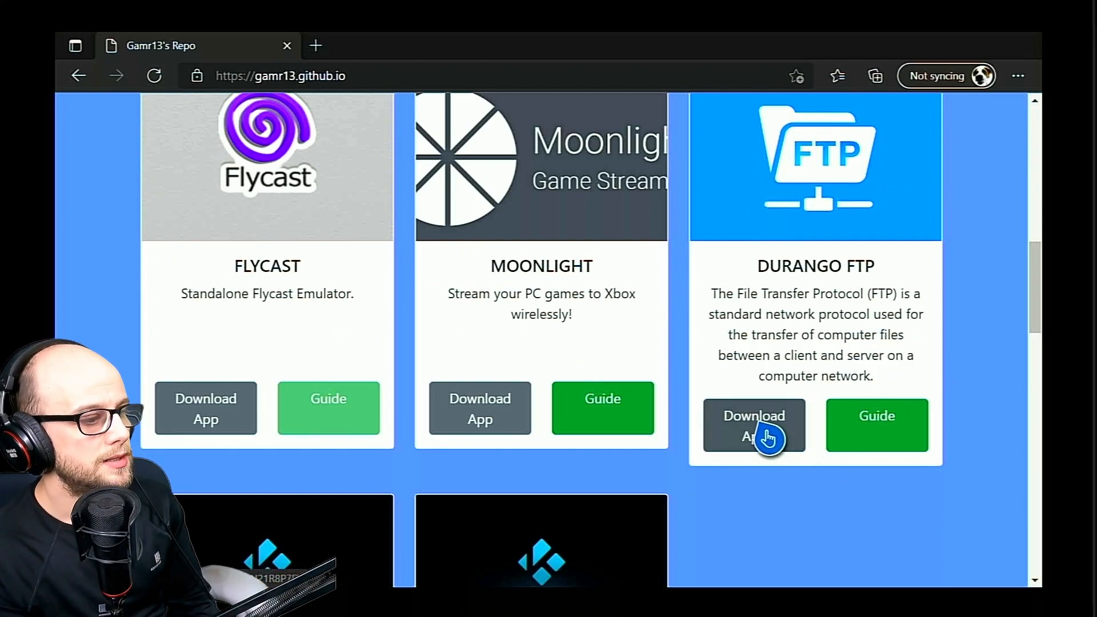
left_click(755, 425)
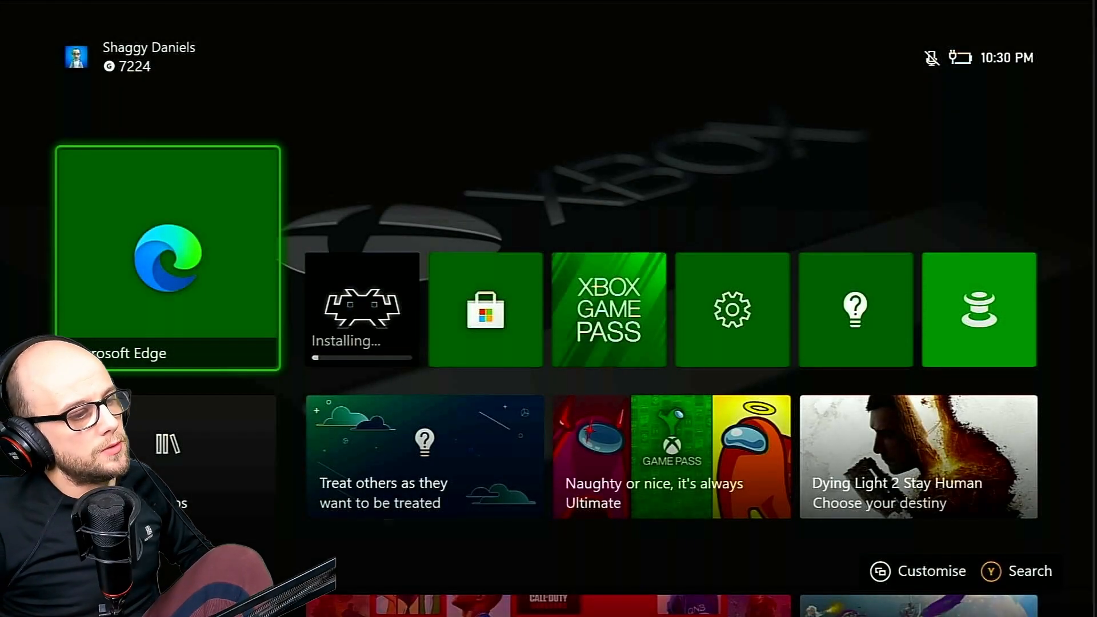
Check the install queue progress for RetroArch and Durango FTP
left_click(361, 308)
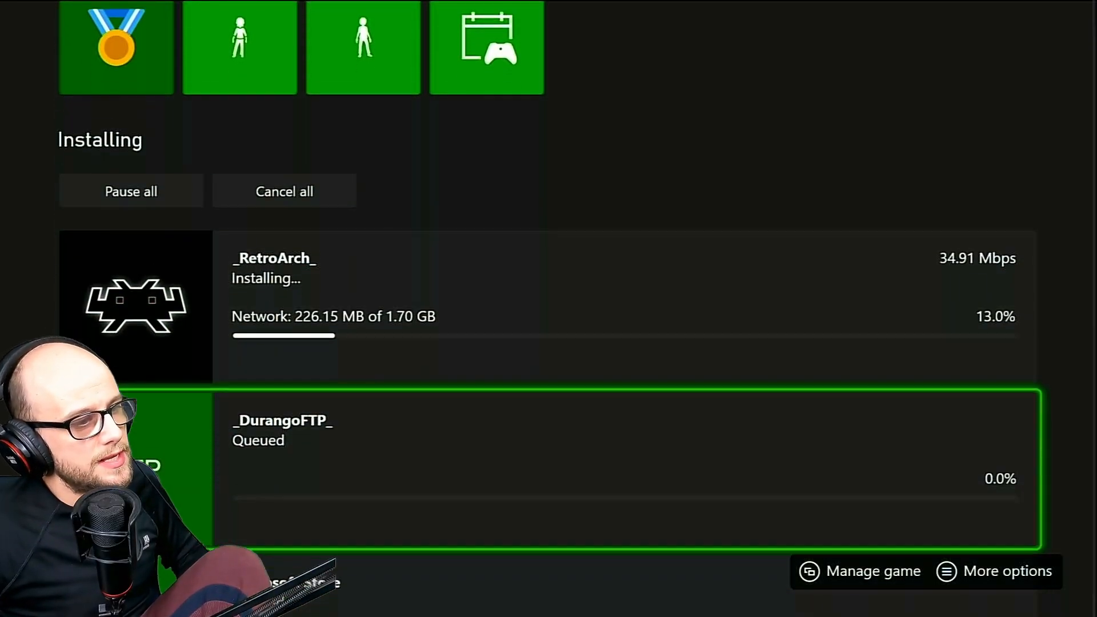
scroll("down", 3)
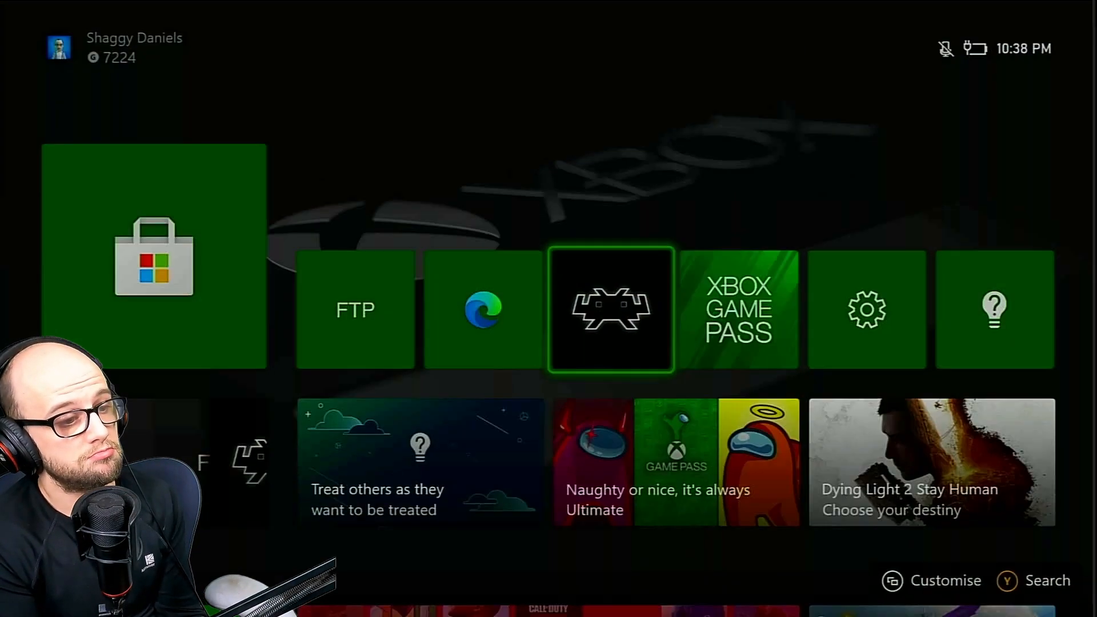
Launch RetroArch and run the Online Updater for core info files, assets and slang shaders
left_click(611, 310)
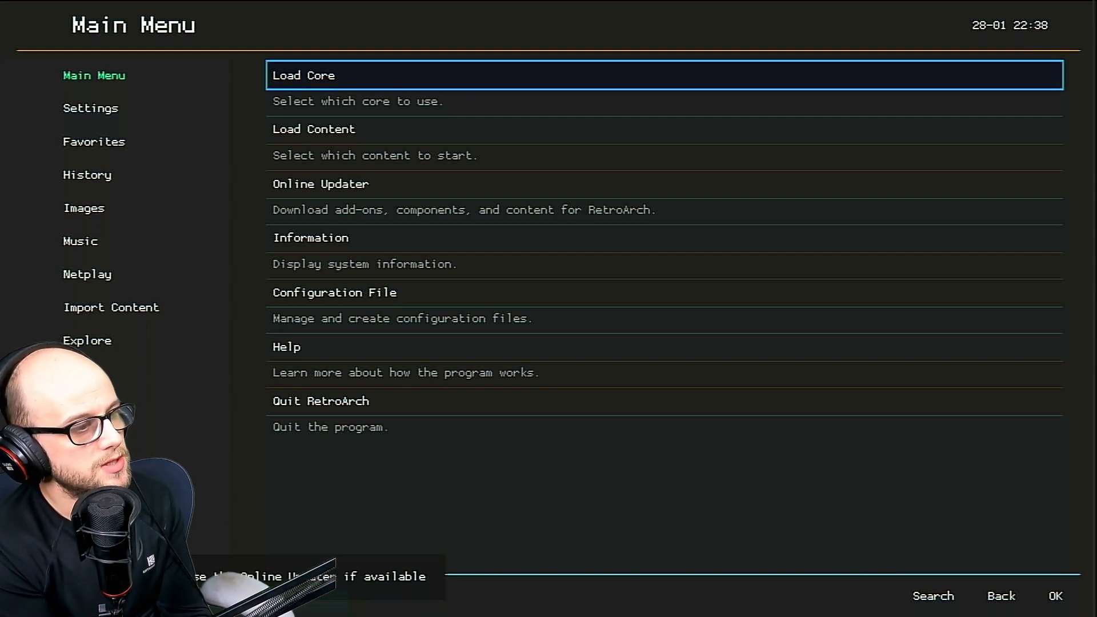
left_click(320, 184)
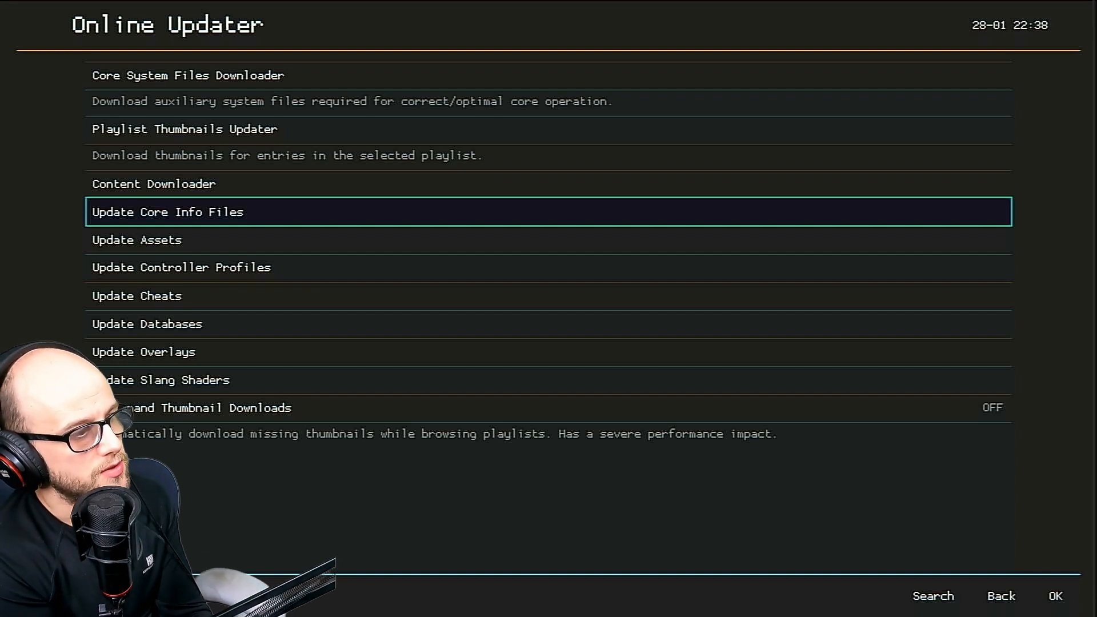
key("Down")
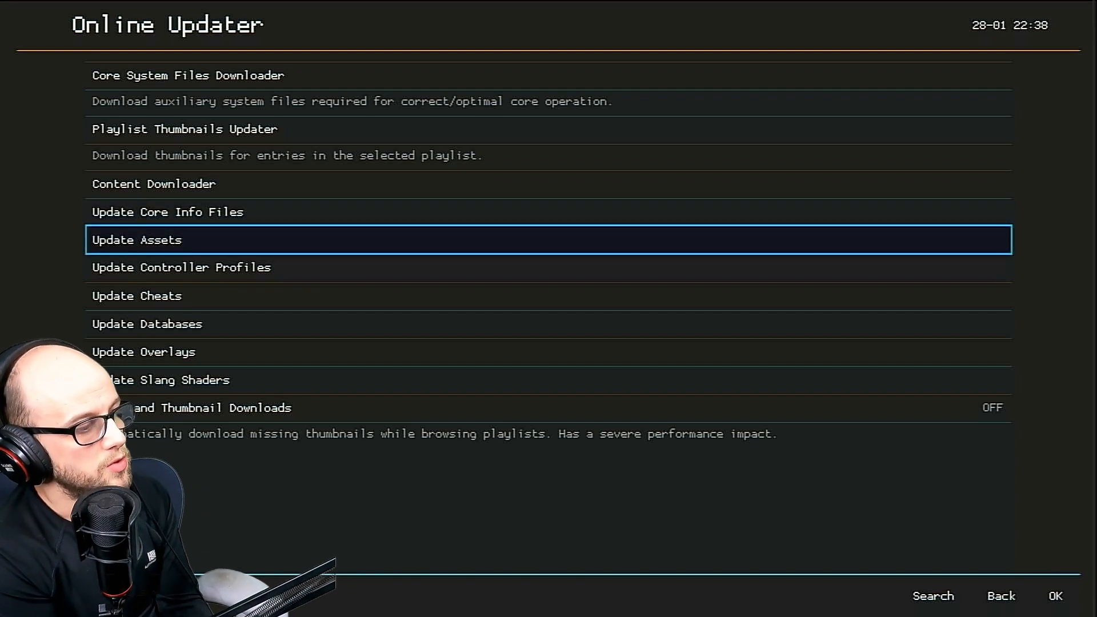
key("Down")
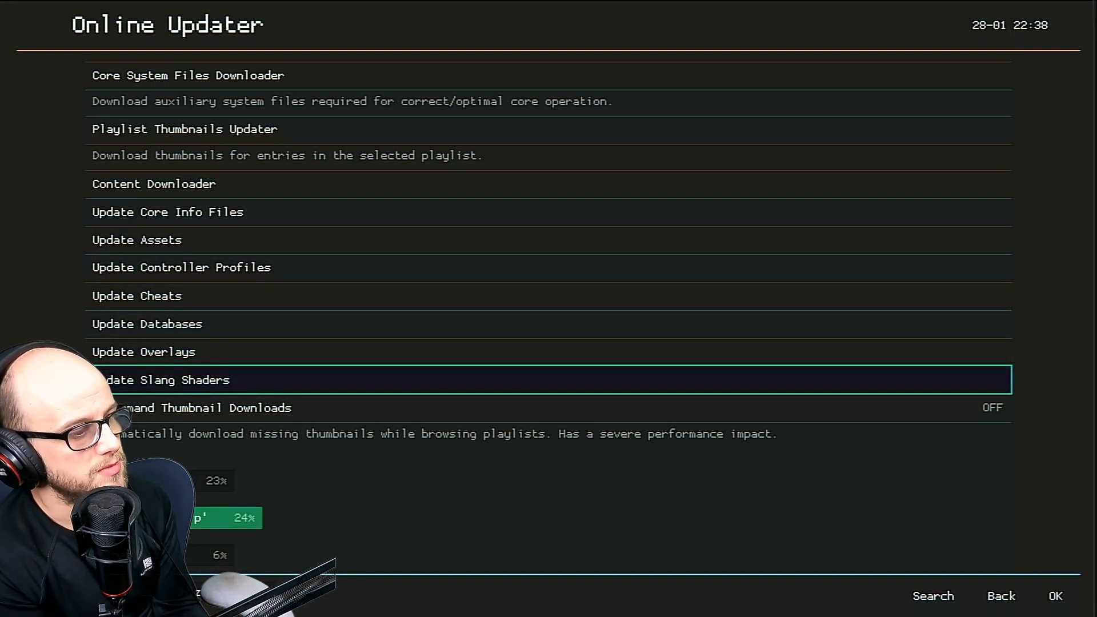
key("Up")
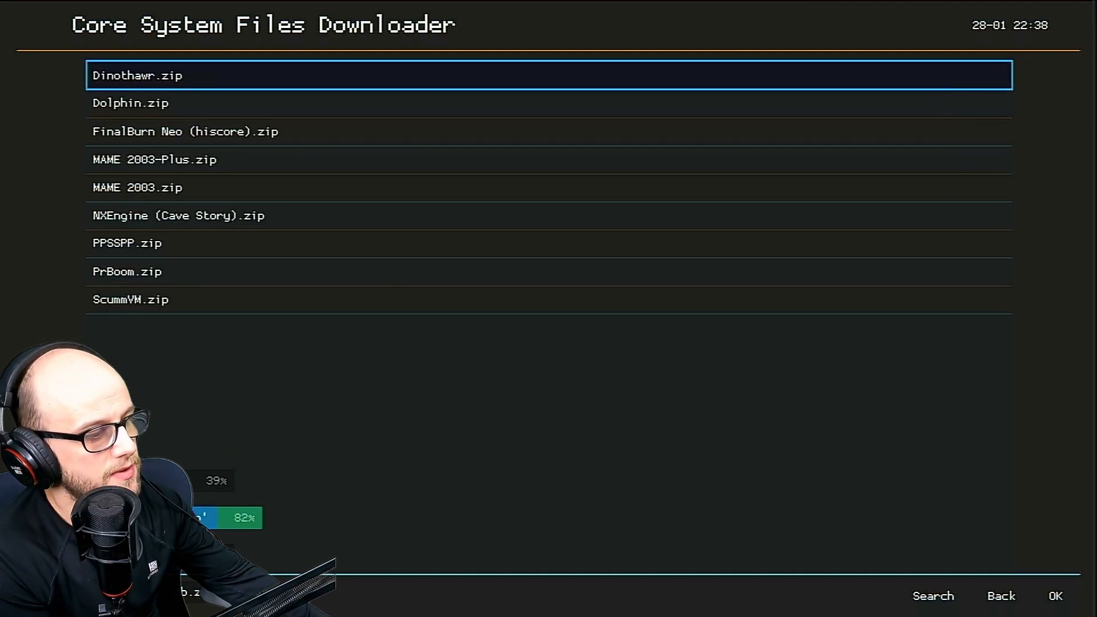
left_click(1001, 596)
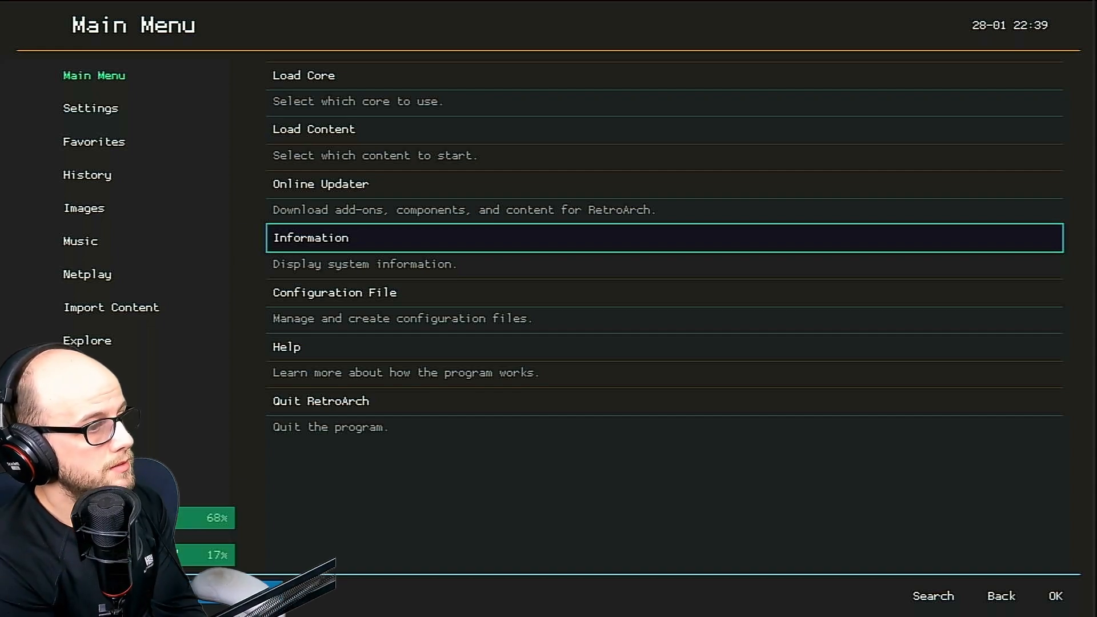
Switch Bilinear Filtering ON in Video settings and return to the Settings overview
left_click(91, 107)
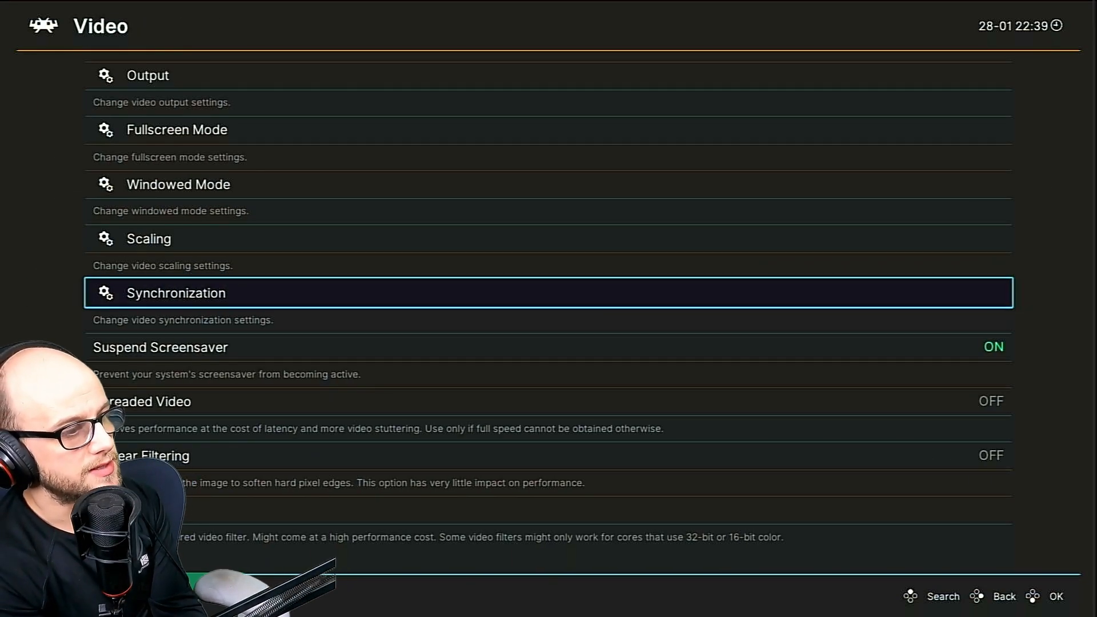
key("Up")
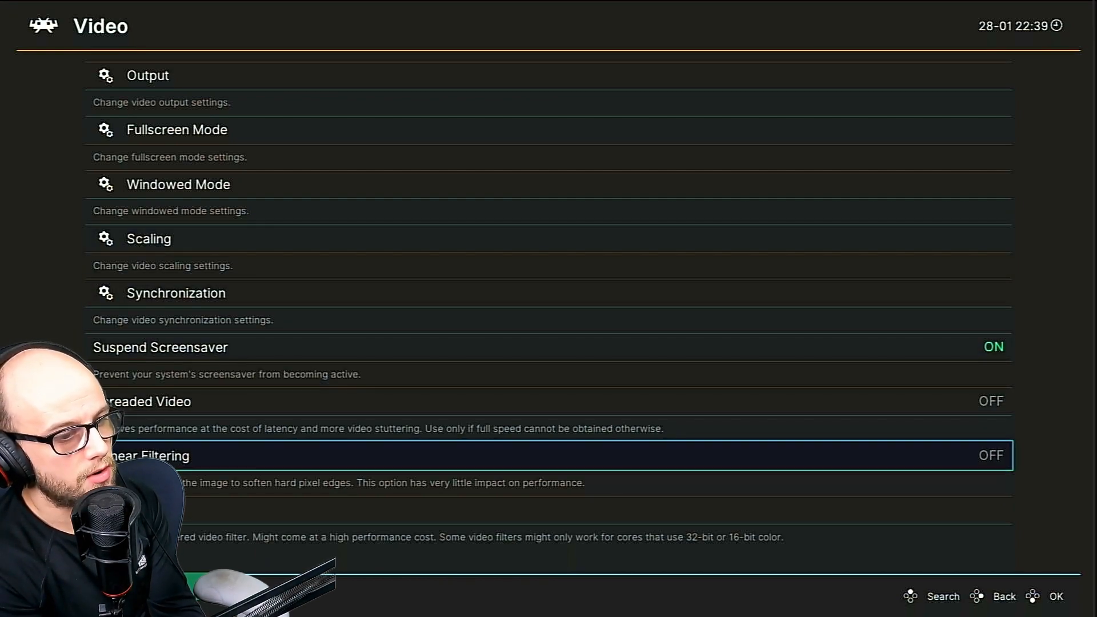
key("up")
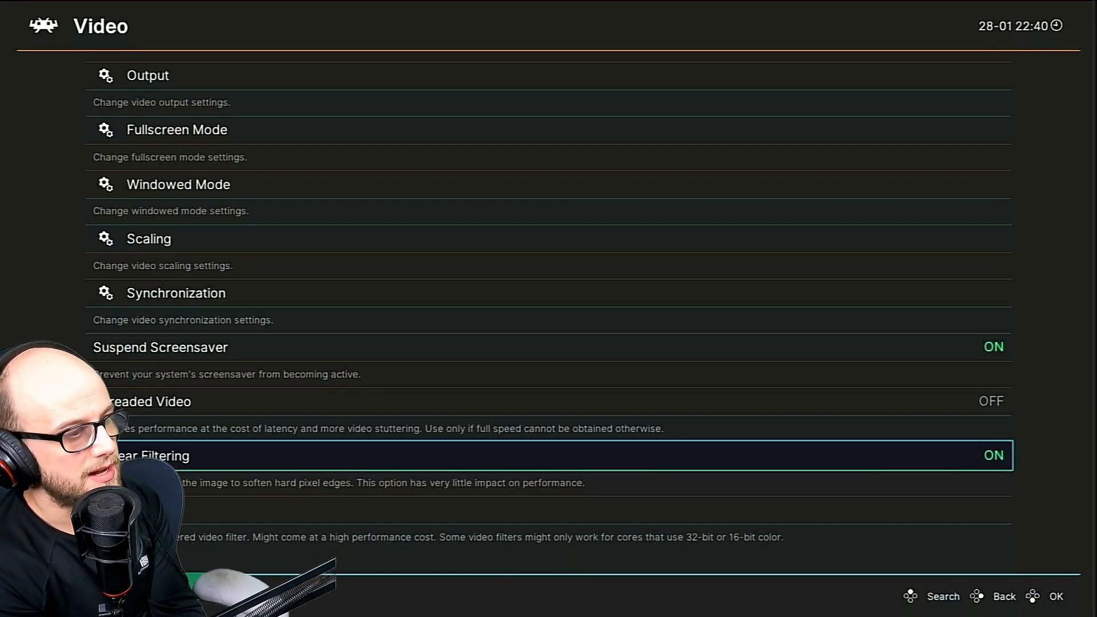
left_click(148, 238)
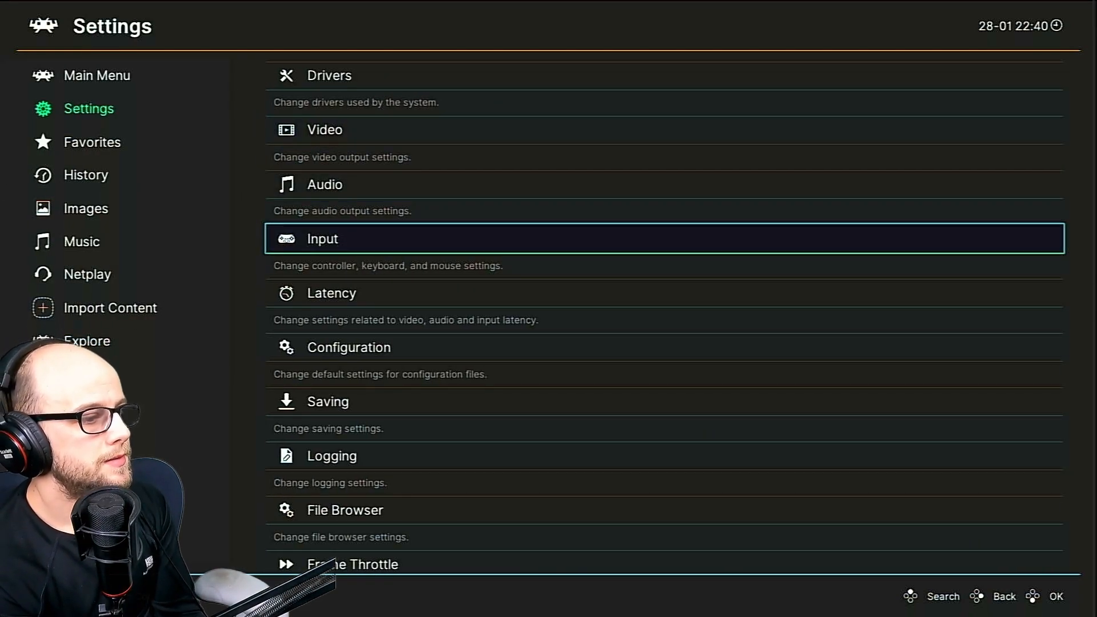
Review Menu Item Visibility and move into the Input settings
scroll("down", 3)
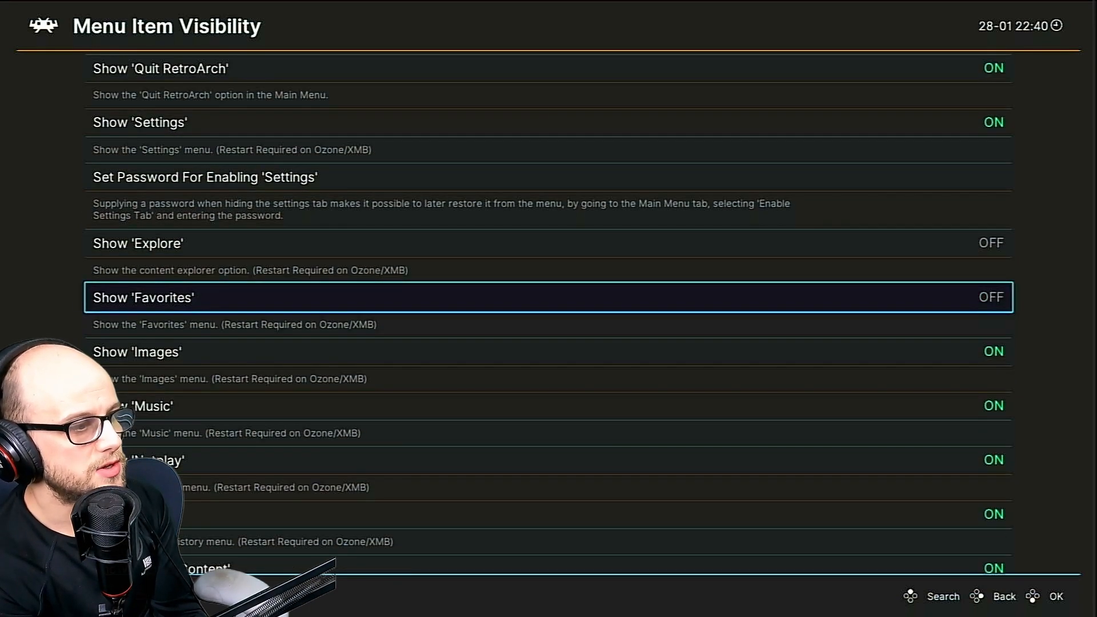
left_click(1005, 597)
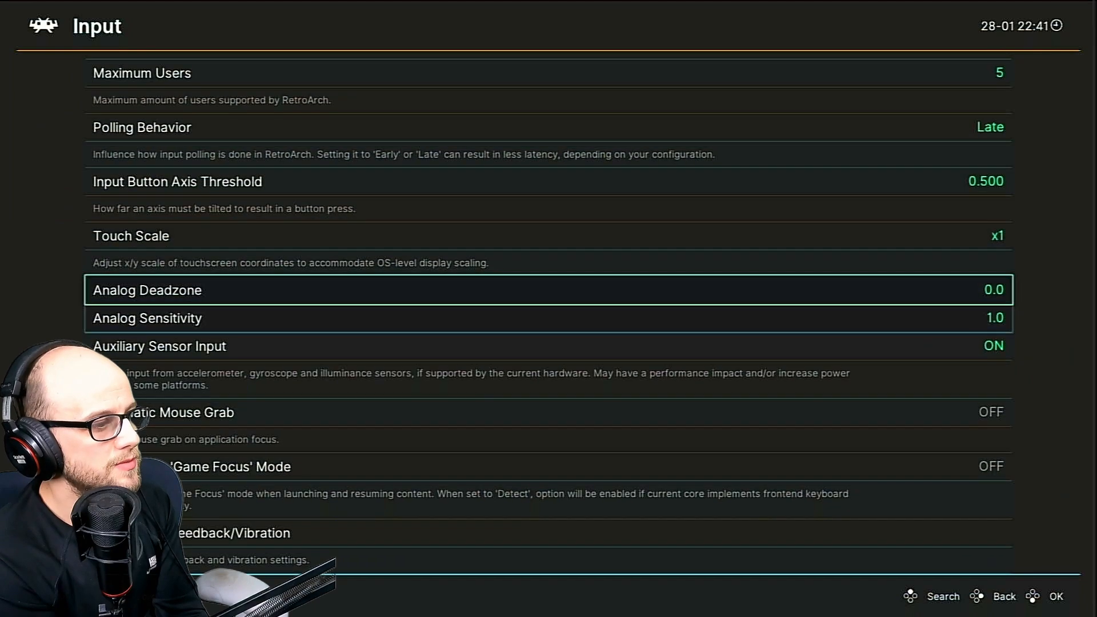
Set Menu Toggle Controller Combo to Start + Select in Hotkeys and back out of Input settings
scroll("down", 3)
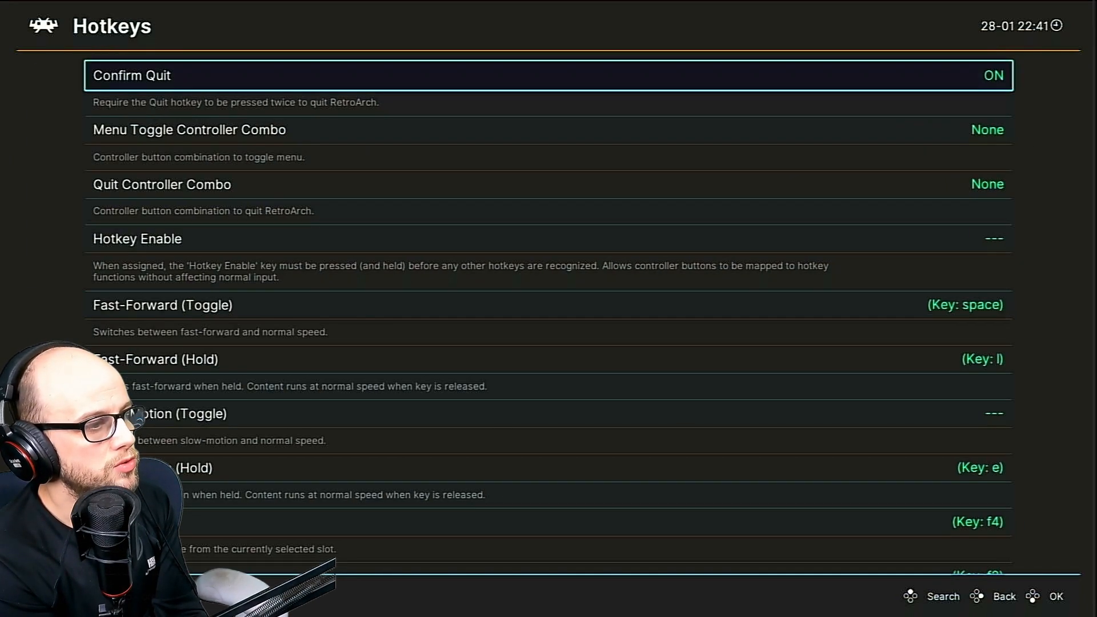
key("down")
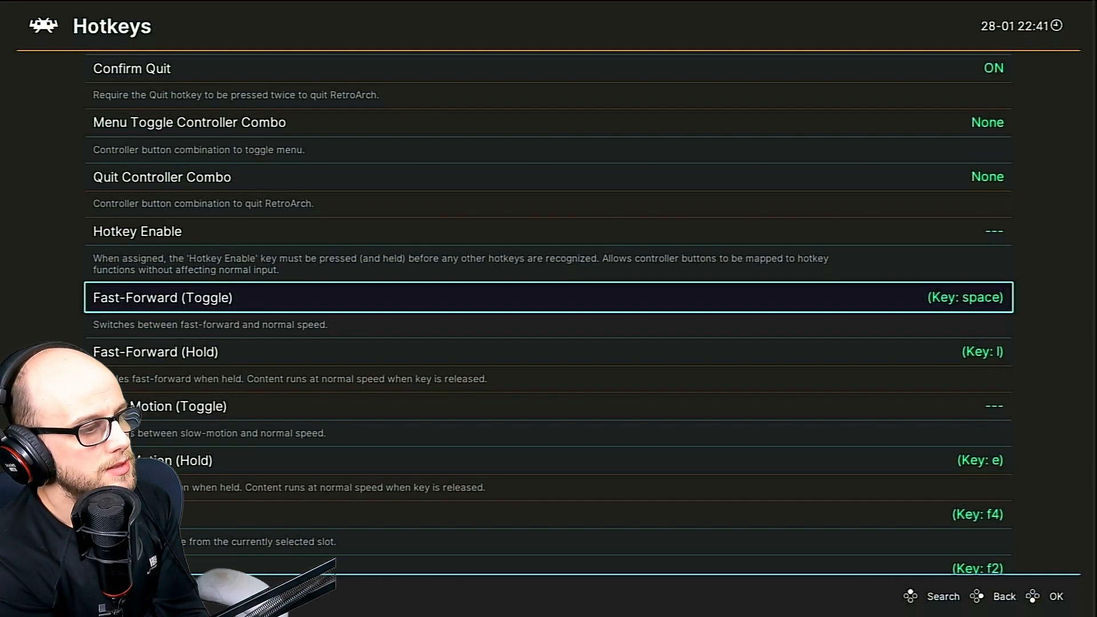
scroll("down", 3)
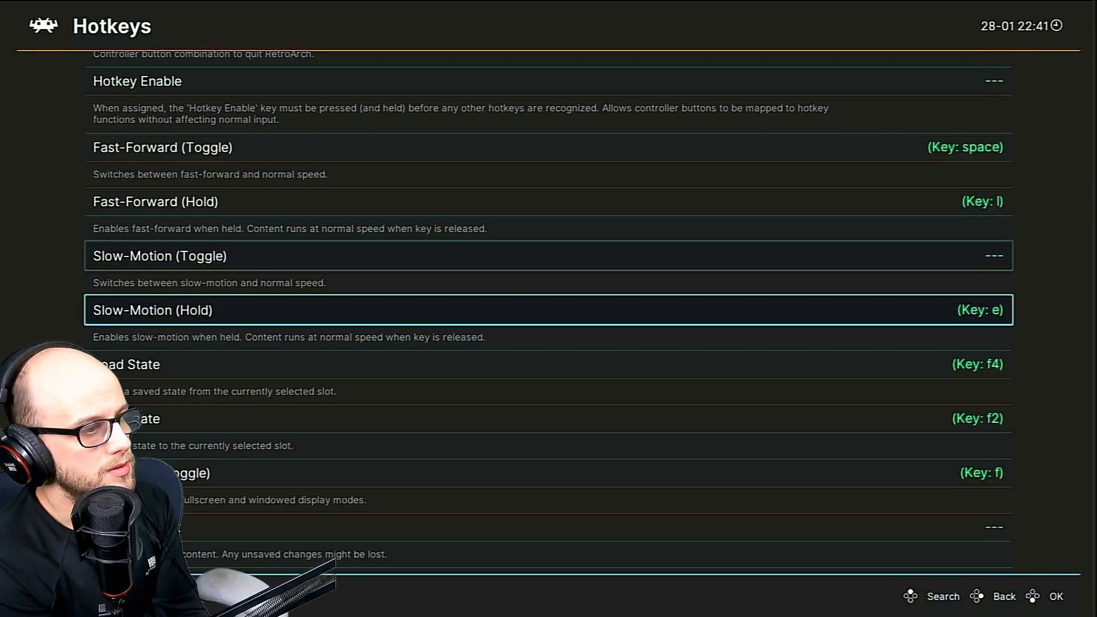
scroll("up", 3)
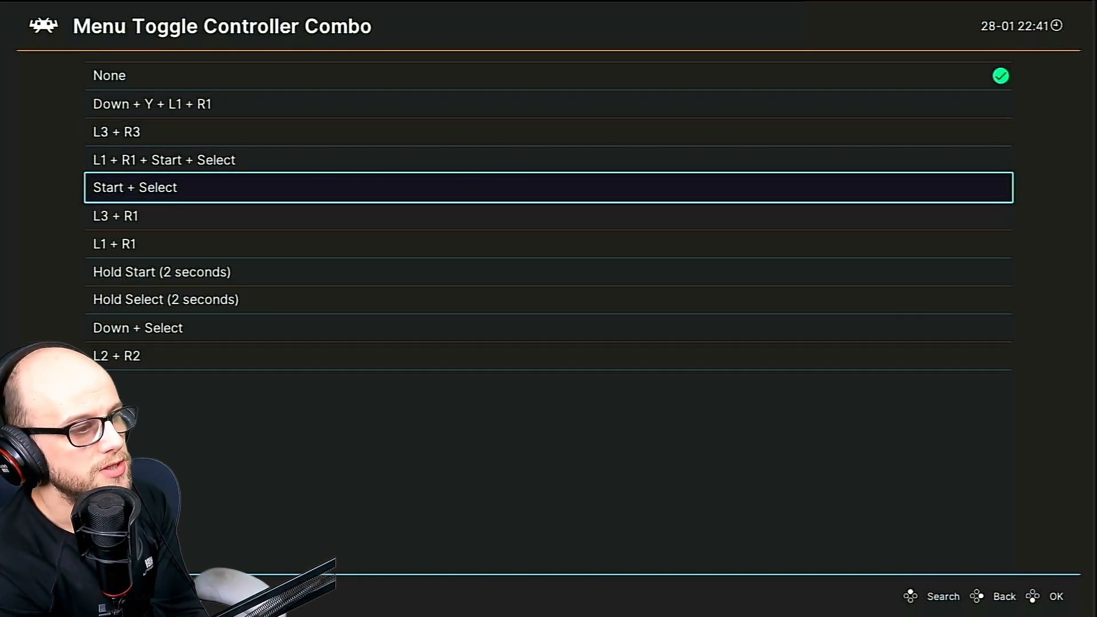
left_click(1004, 597)
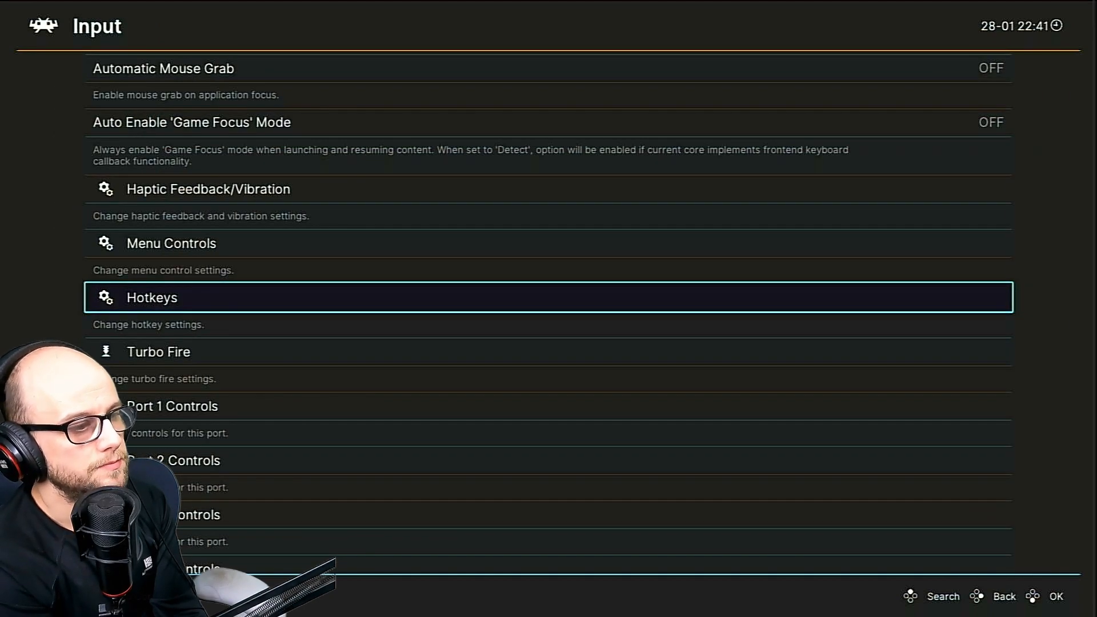
left_click(1003, 597)
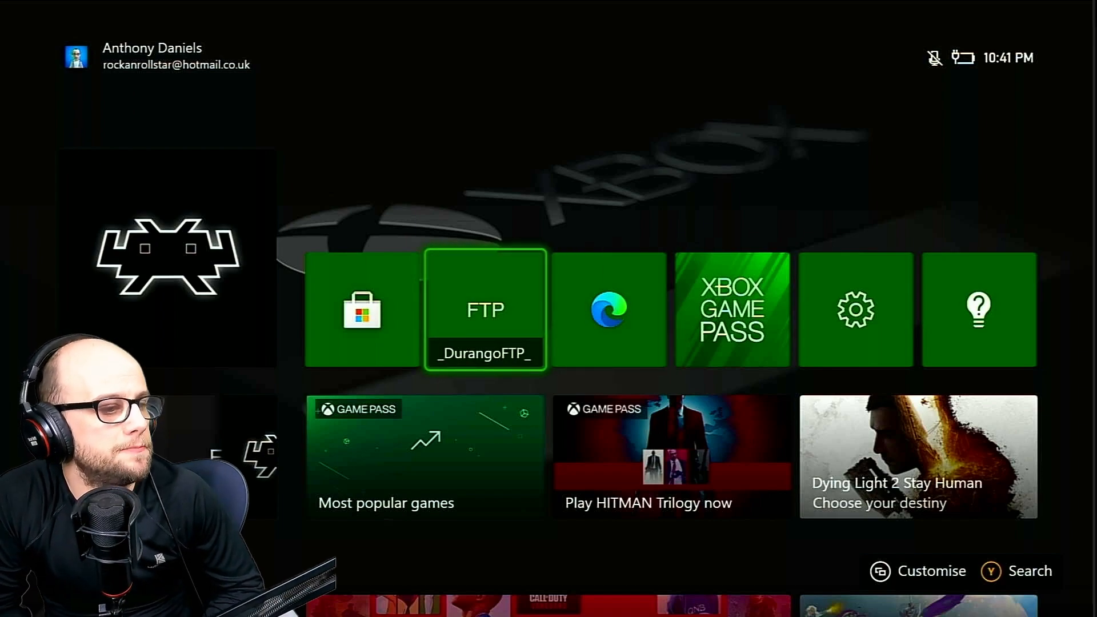
Launch Durango FTP, turn off Allow anonymous keeping ftp/ftp credentials, and start the server
left_click(485, 309)
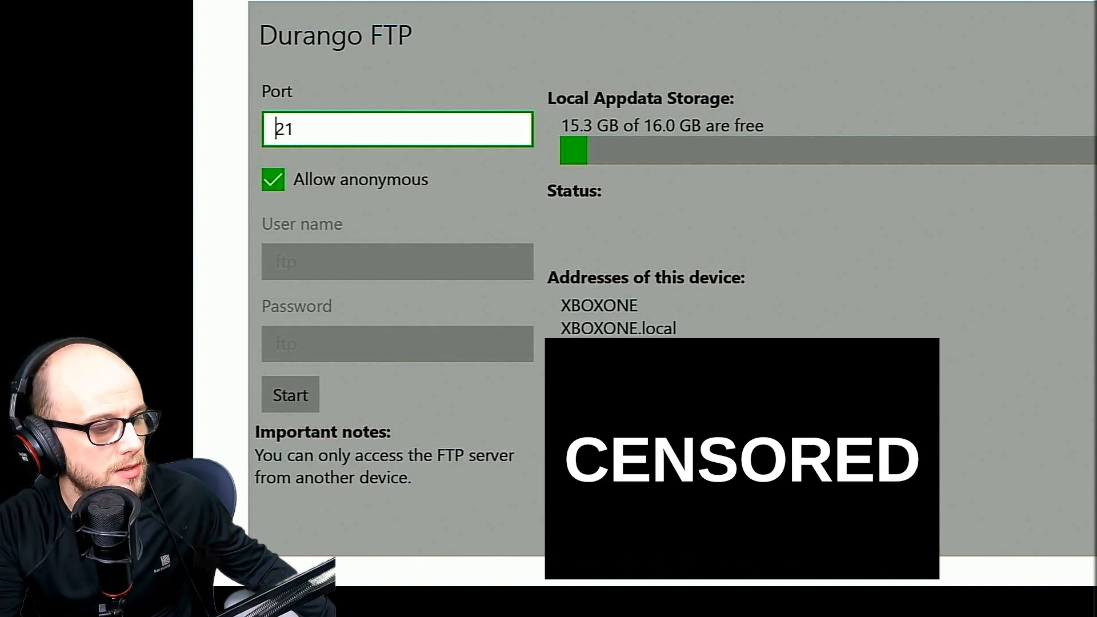
left_click(289, 394)
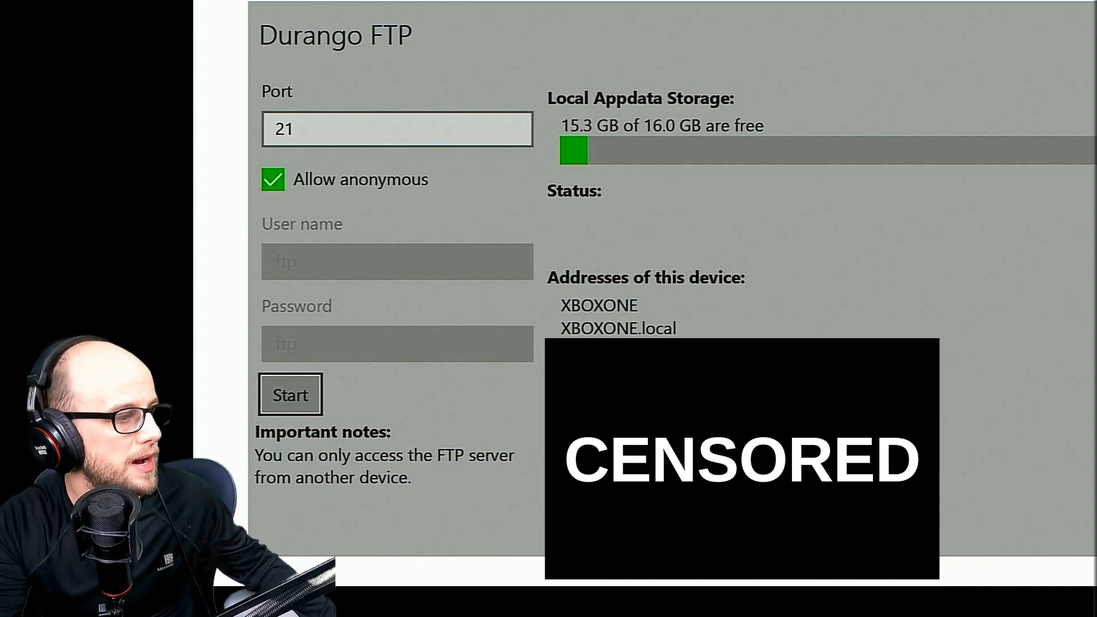
left_click(272, 179)
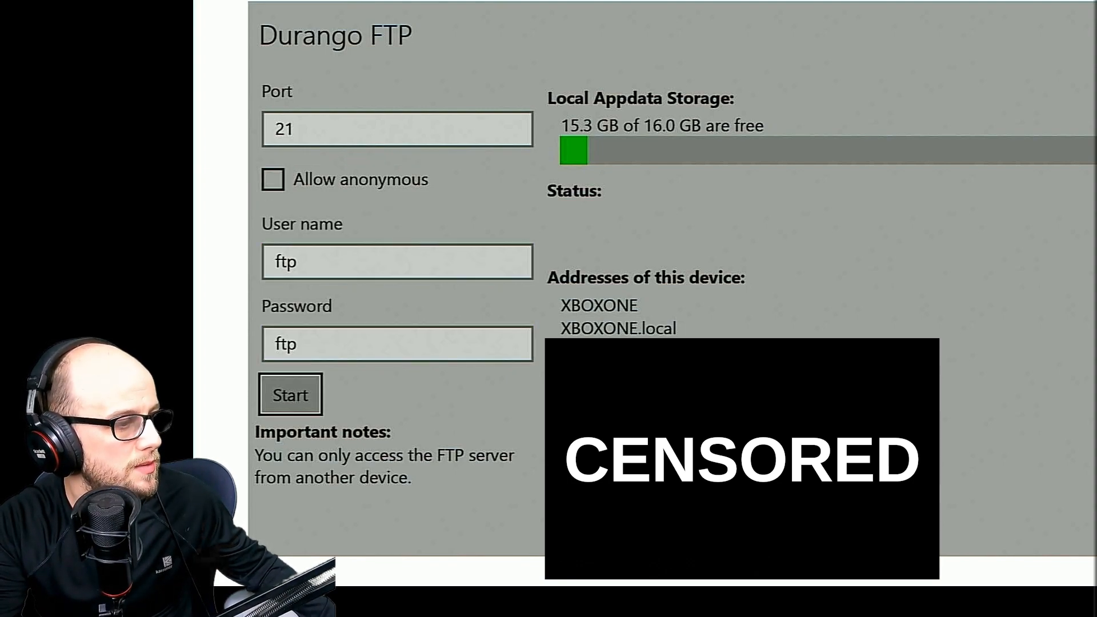
left_click(289, 394)
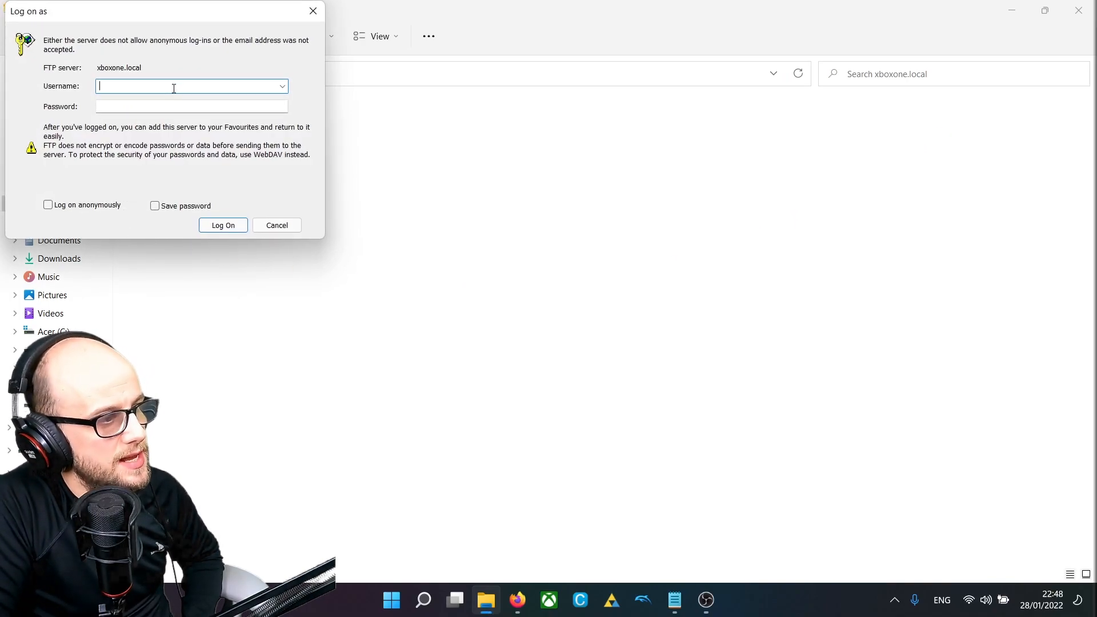
type("ftp")
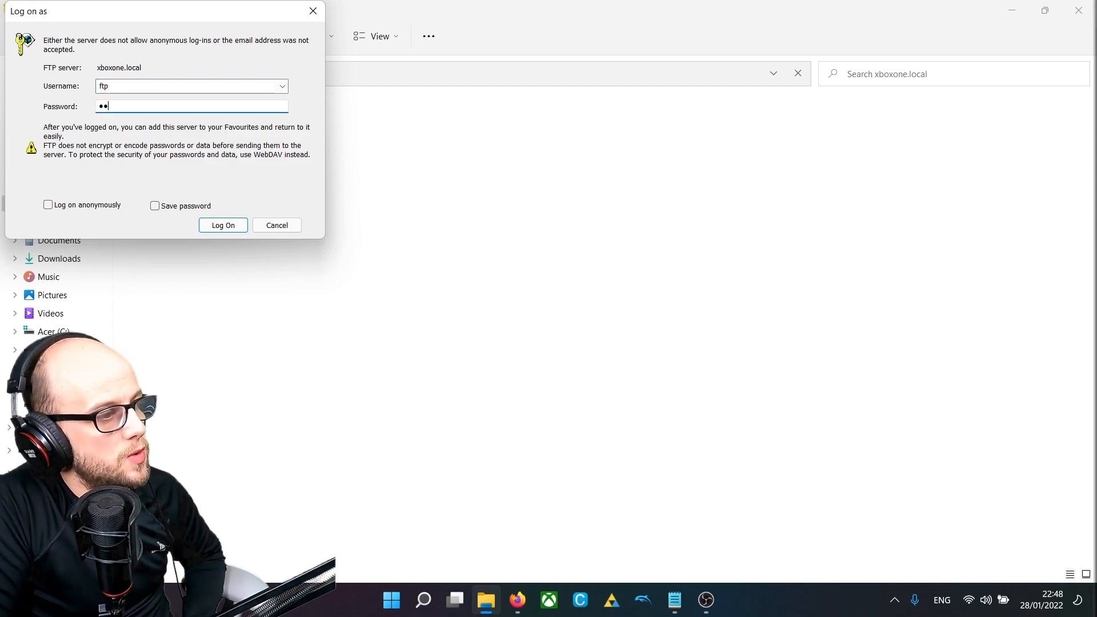
type("•")
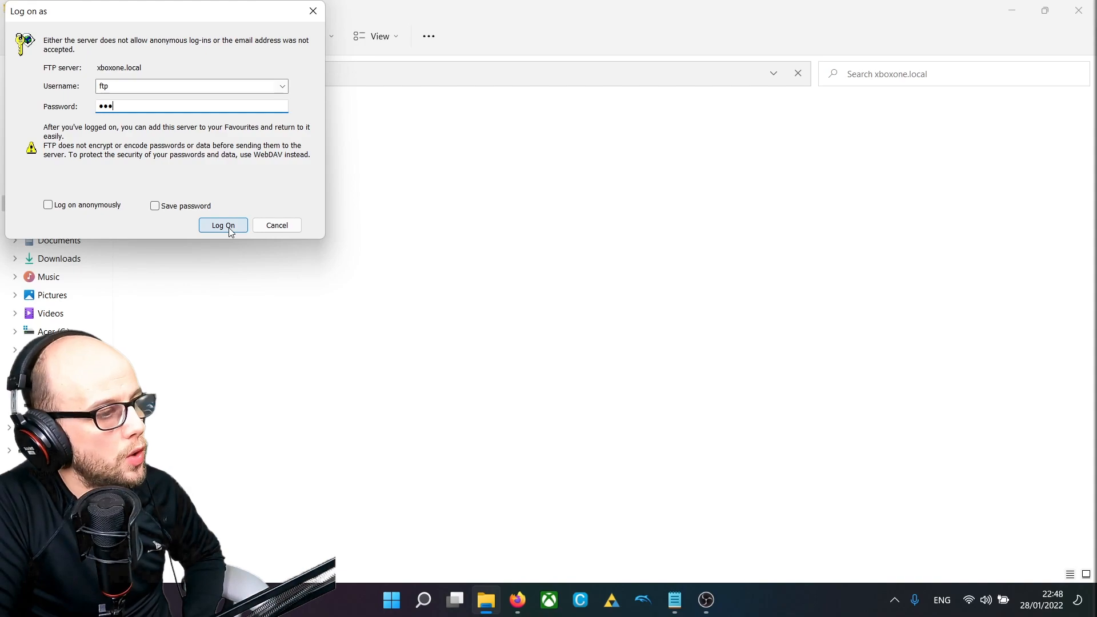
left_click(223, 225)
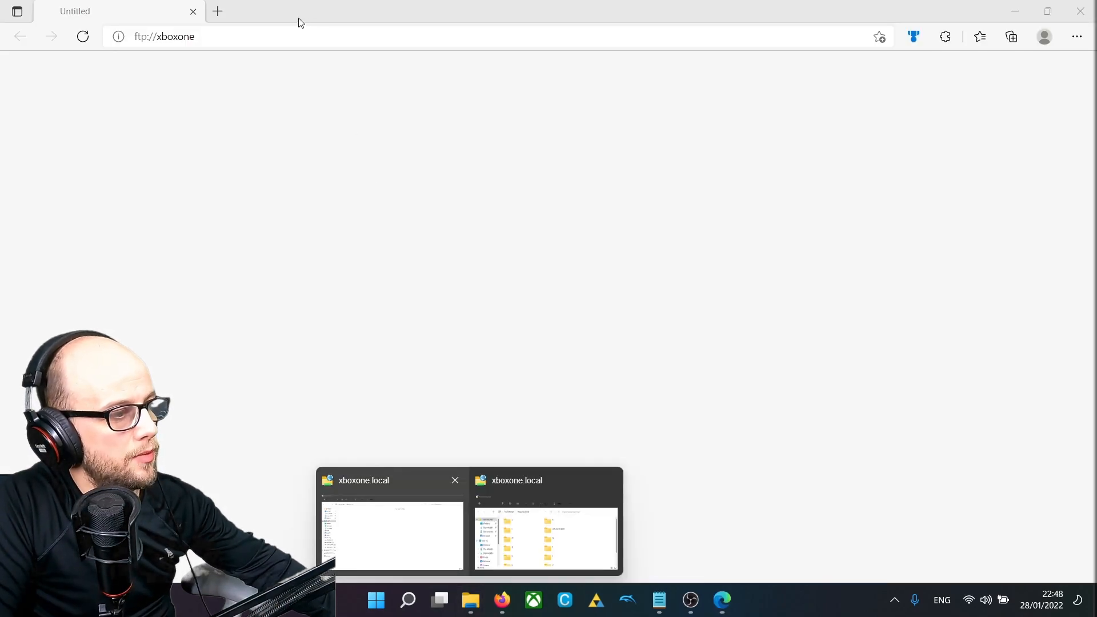
left_click(547, 535)
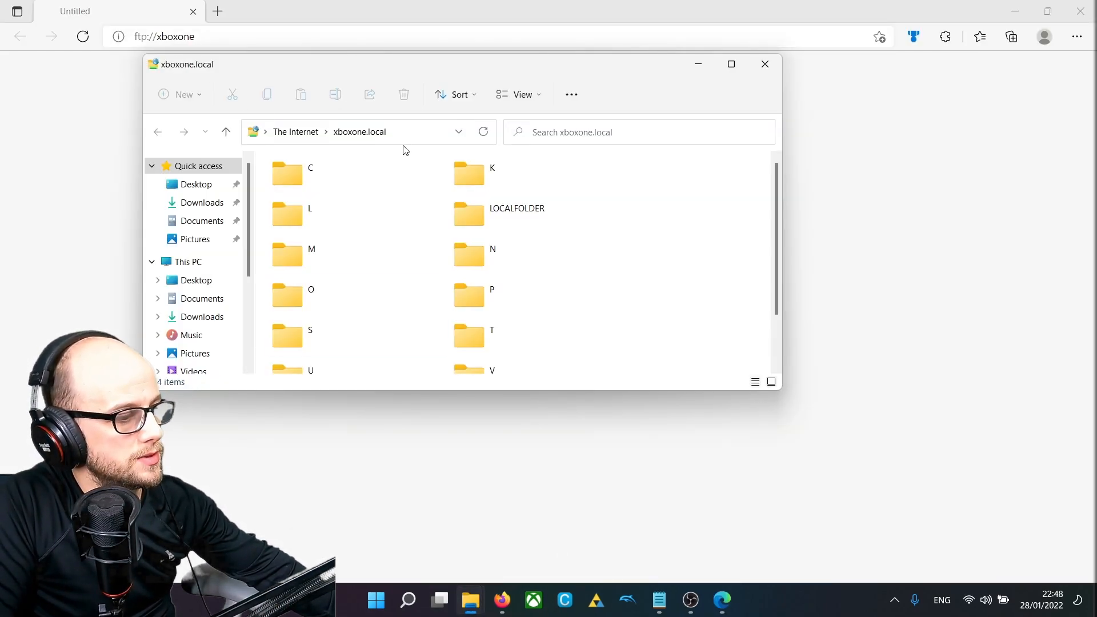
Maximize the xboxone.local window and enter LOCALFOLDER, locating the RetroArch package folder
left_click(731, 64)
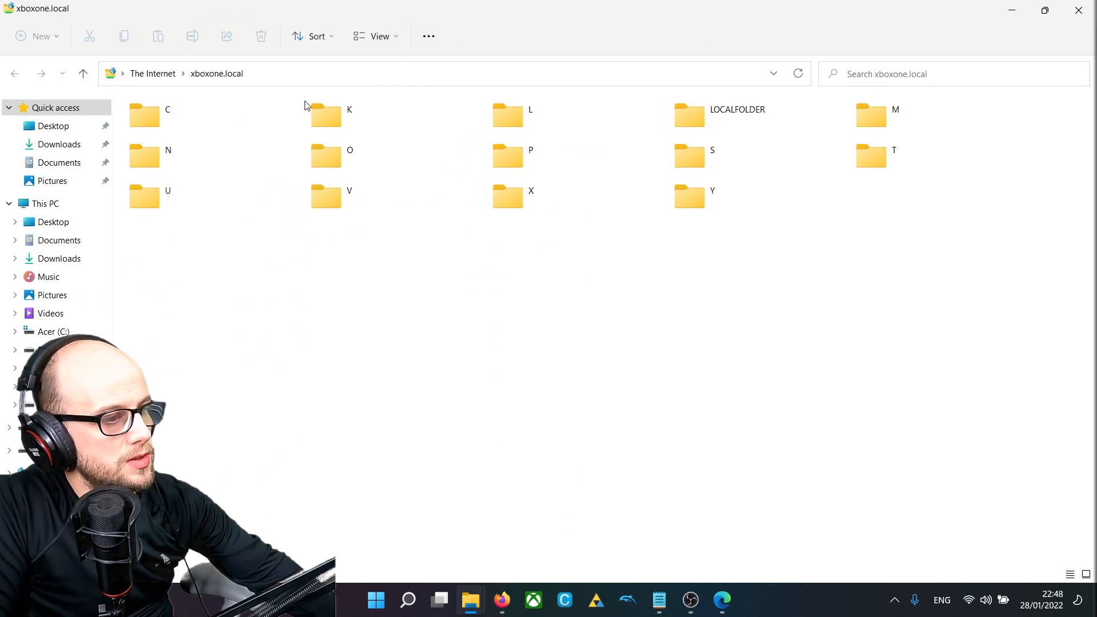
double_click(689, 114)
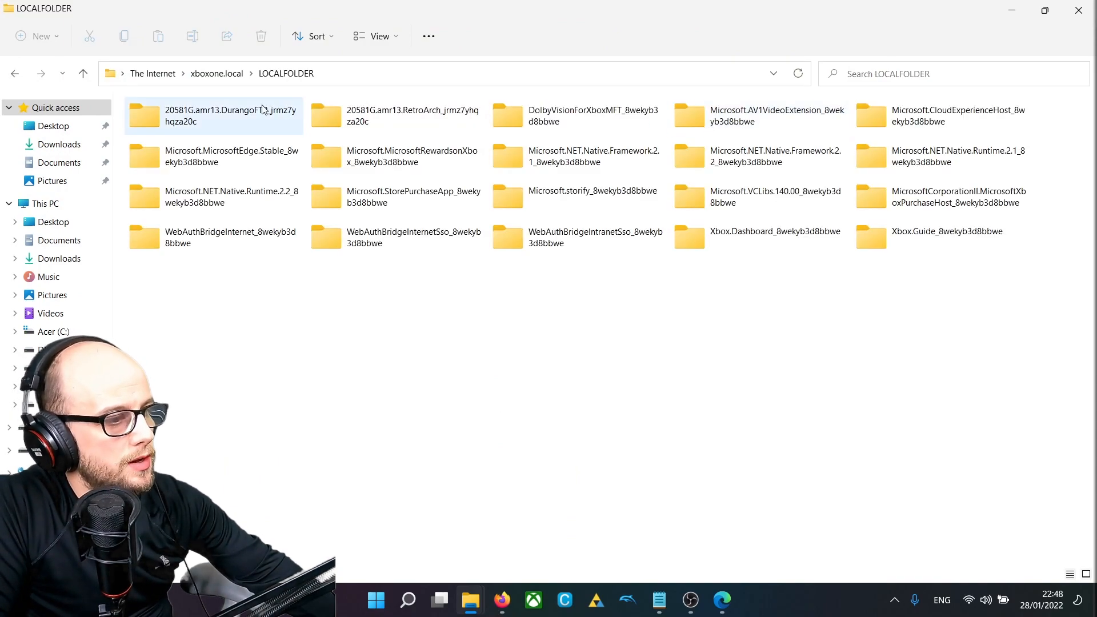
left_click(594, 116)
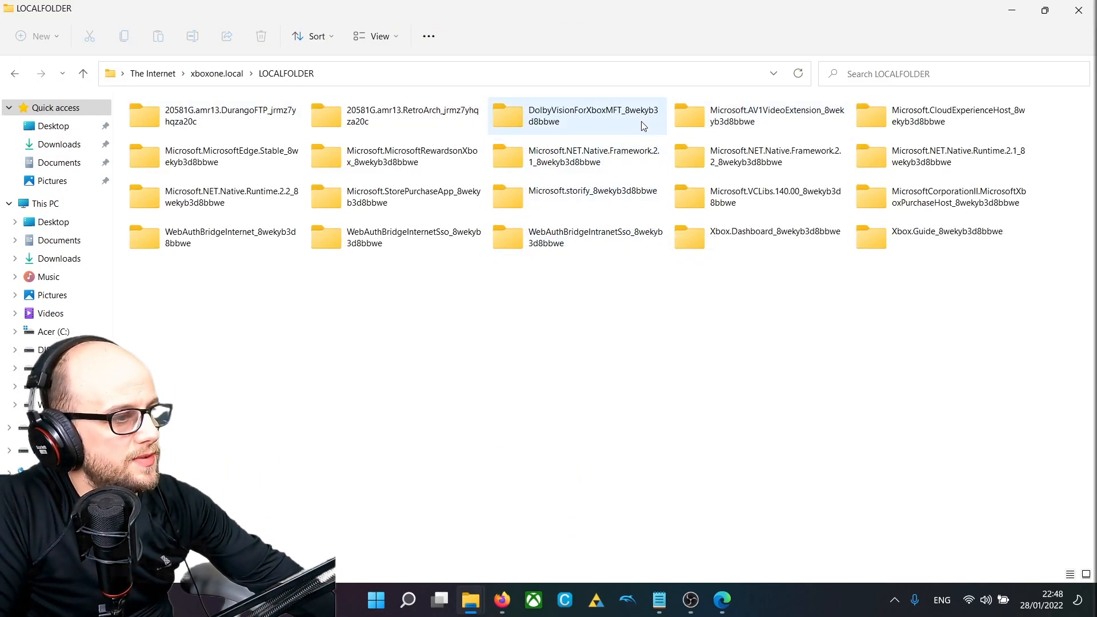
left_click(214, 115)
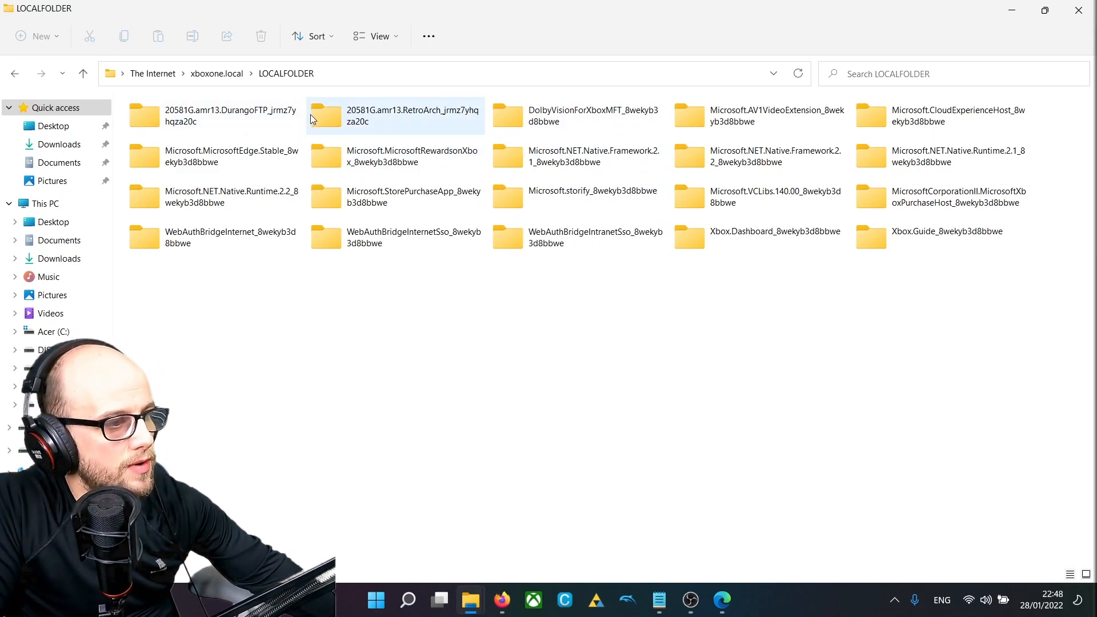
mouse_move(313, 116)
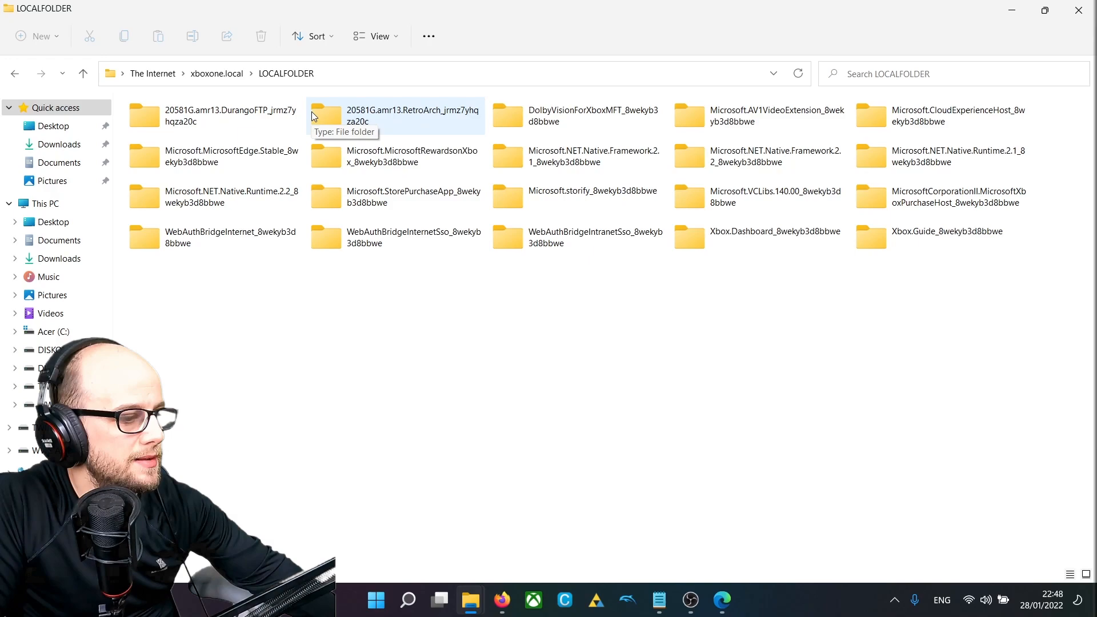
Enter the 20581G.amr13.RetroArch package folder and then its LocalState folder
left_click(395, 116)
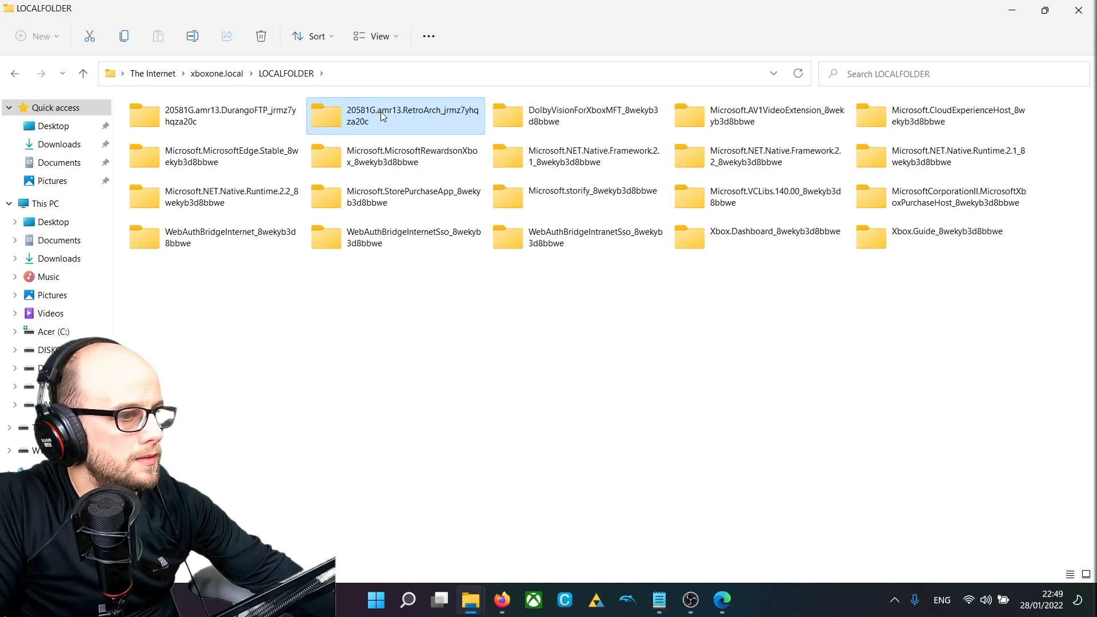
double_click(395, 115)
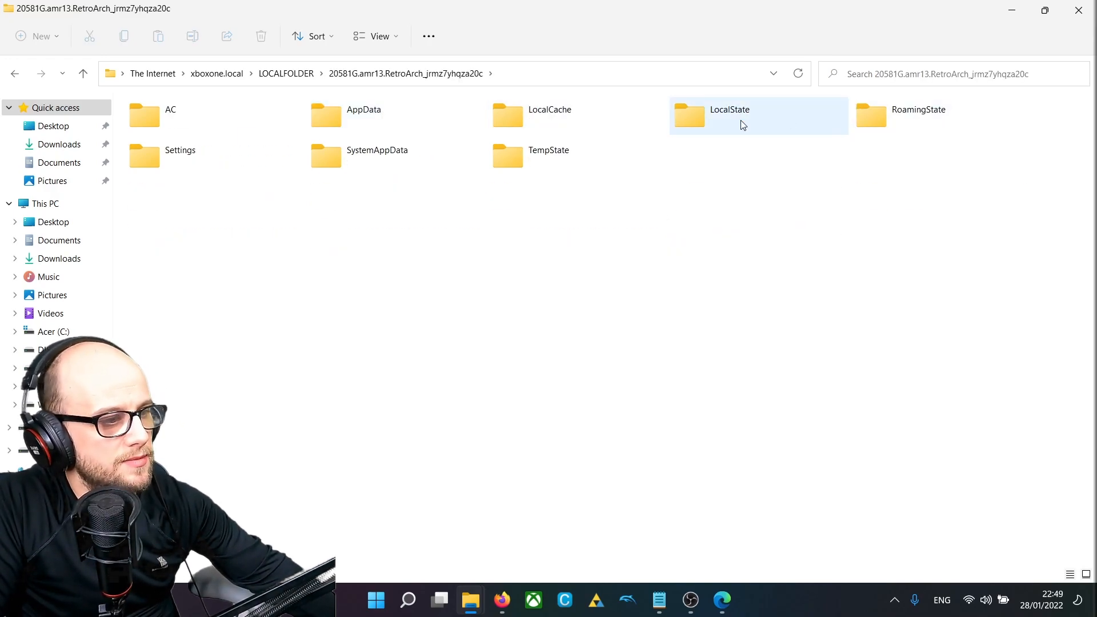
double_click(728, 115)
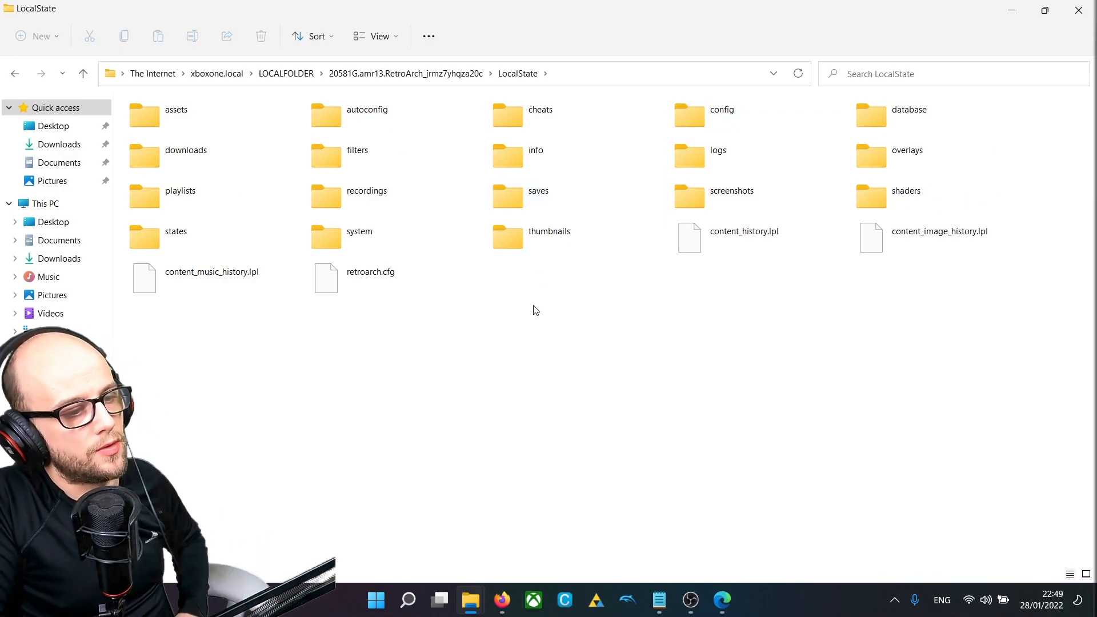
Create a new folder named GAMES inside LocalState via the context menu
right_click(535, 309)
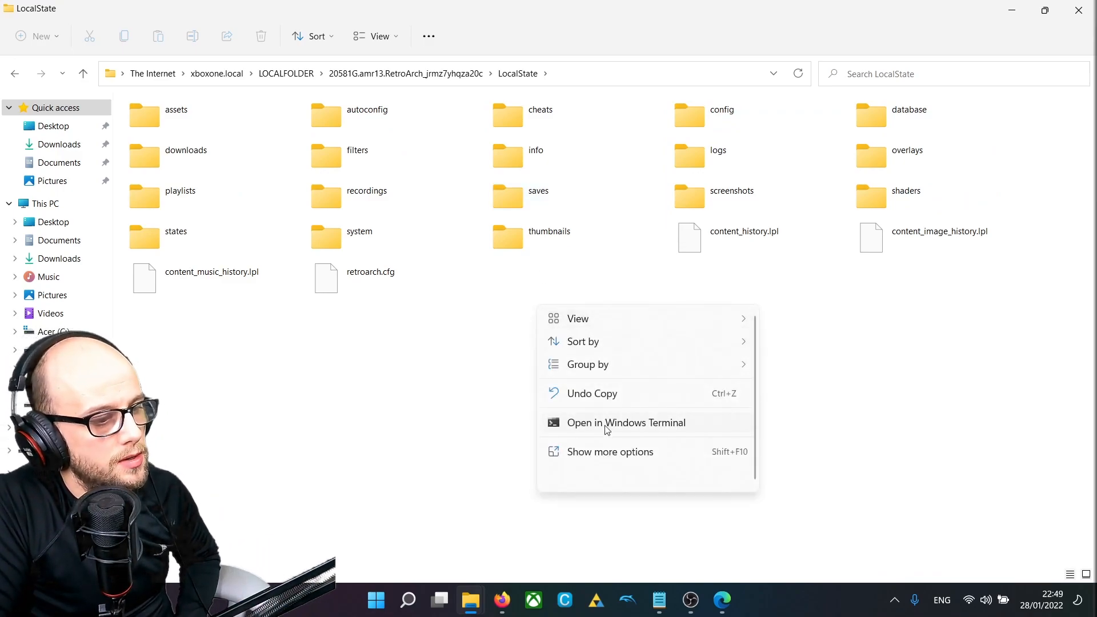
left_click(609, 452)
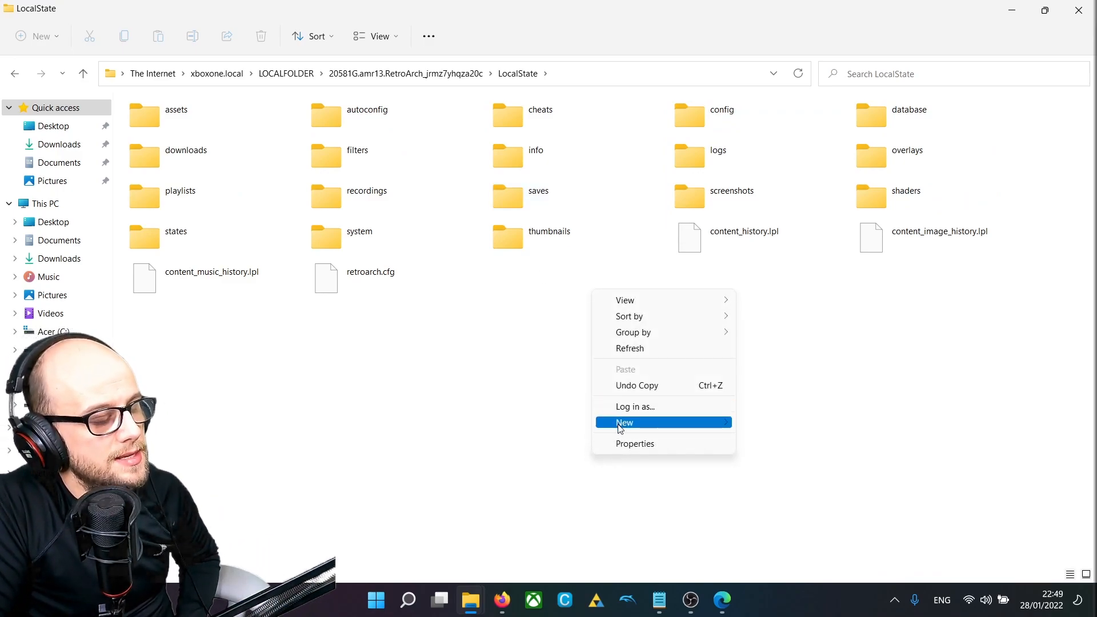
left_click(624, 422)
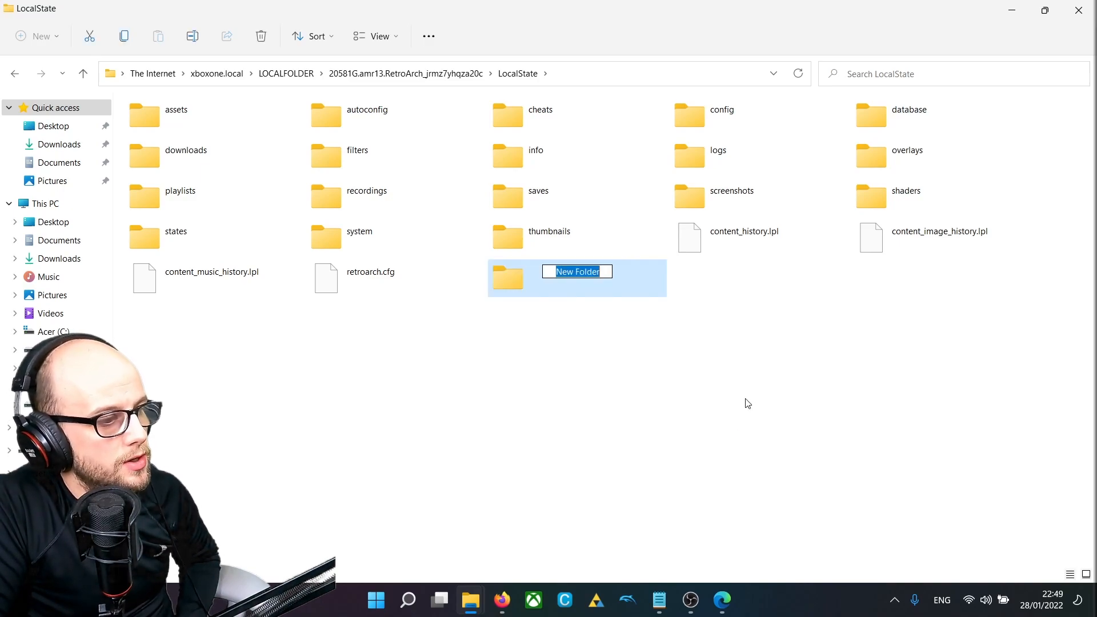
type("GA")
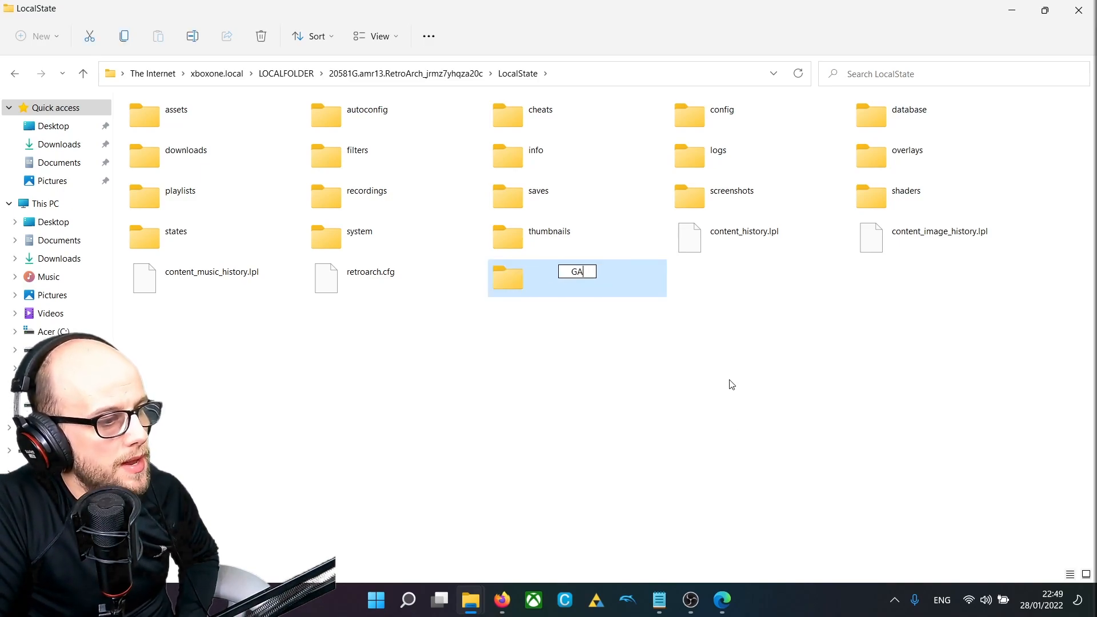
type("MES")
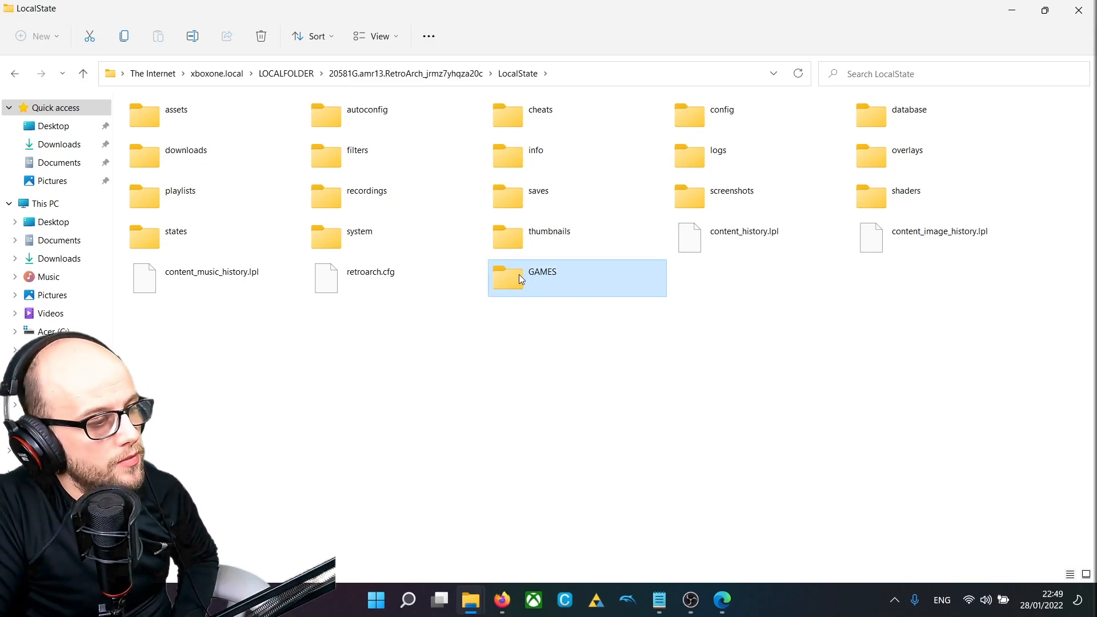
mouse_move(515, 270)
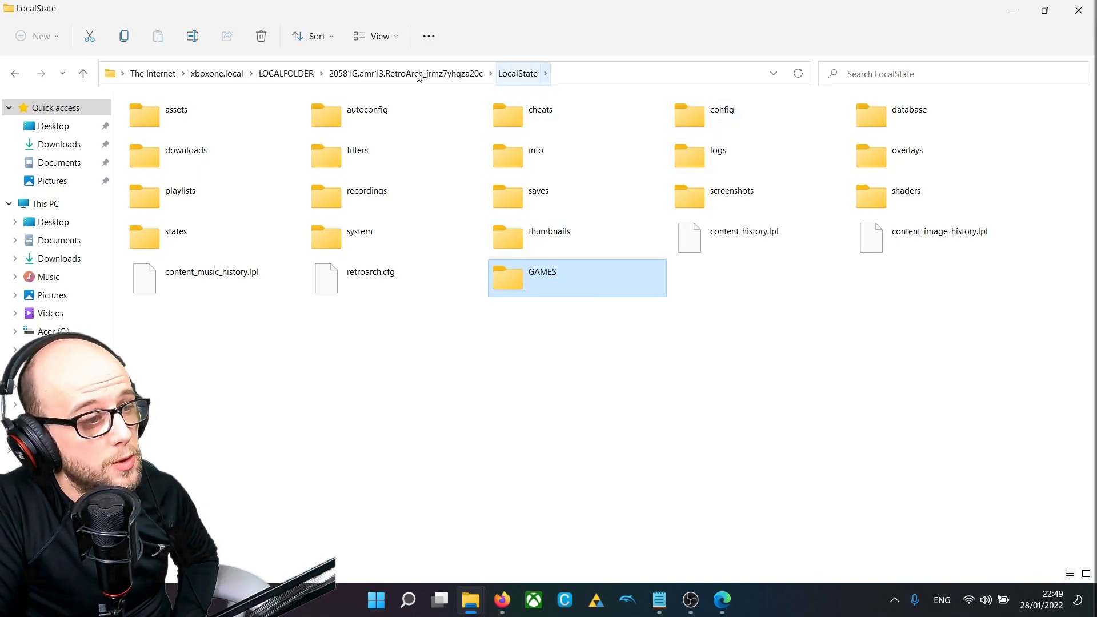
Look inside the config folder and navigate back out
double_click(721, 110)
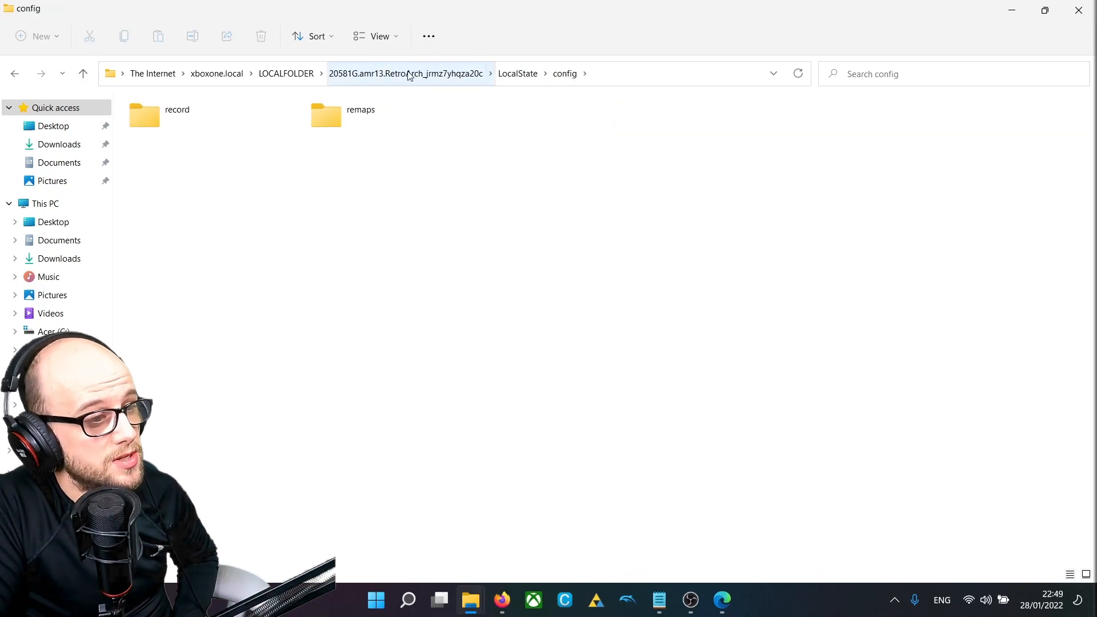
left_click(406, 73)
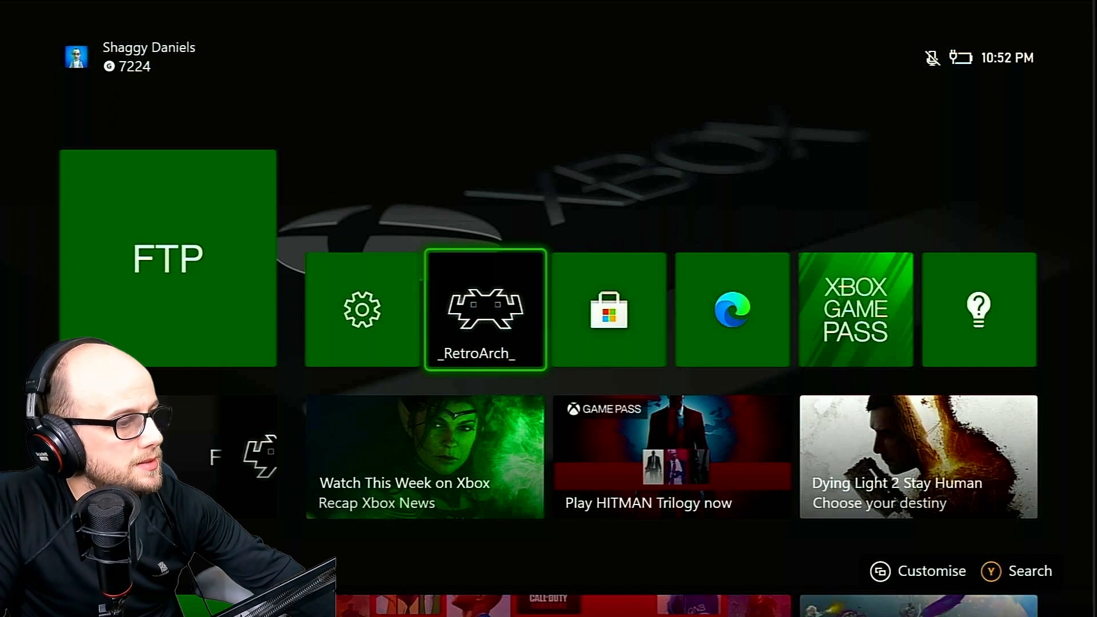
Launch RetroArch from its tile on the Xbox home screen
left_click(486, 309)
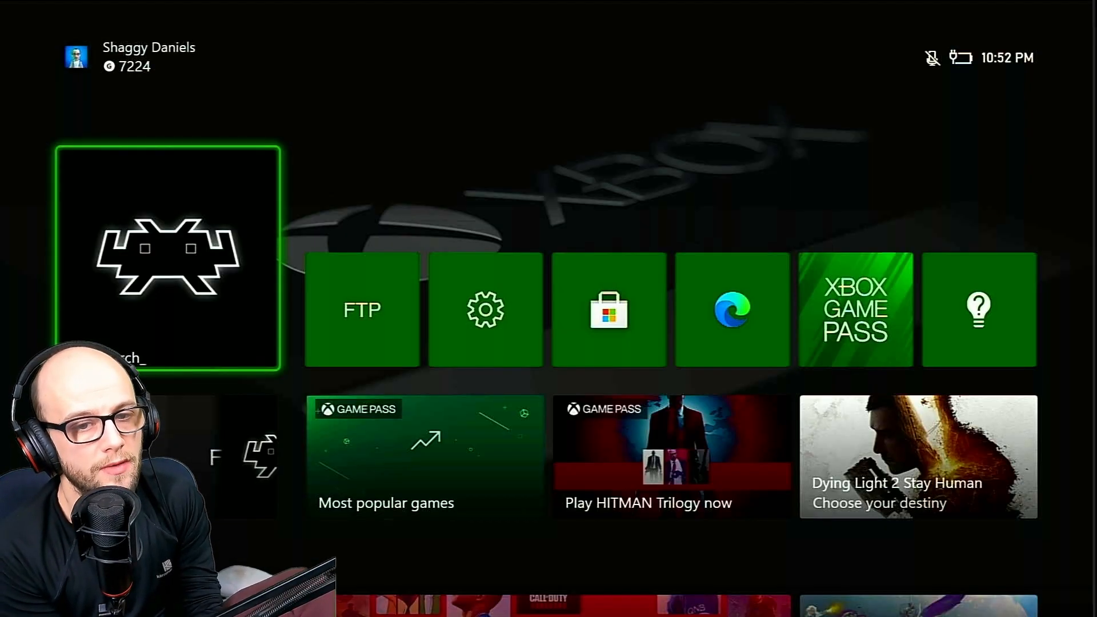
left_click(169, 260)
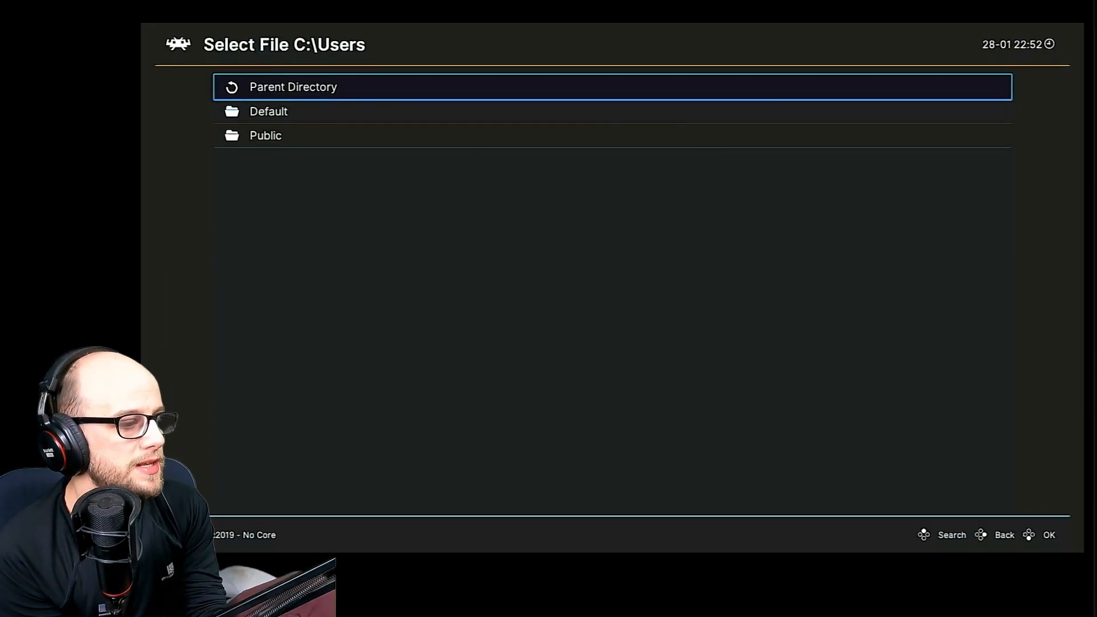
Browse RetroArch's app storage folder to confirm the GAMES folder is listed
left_click(293, 87)
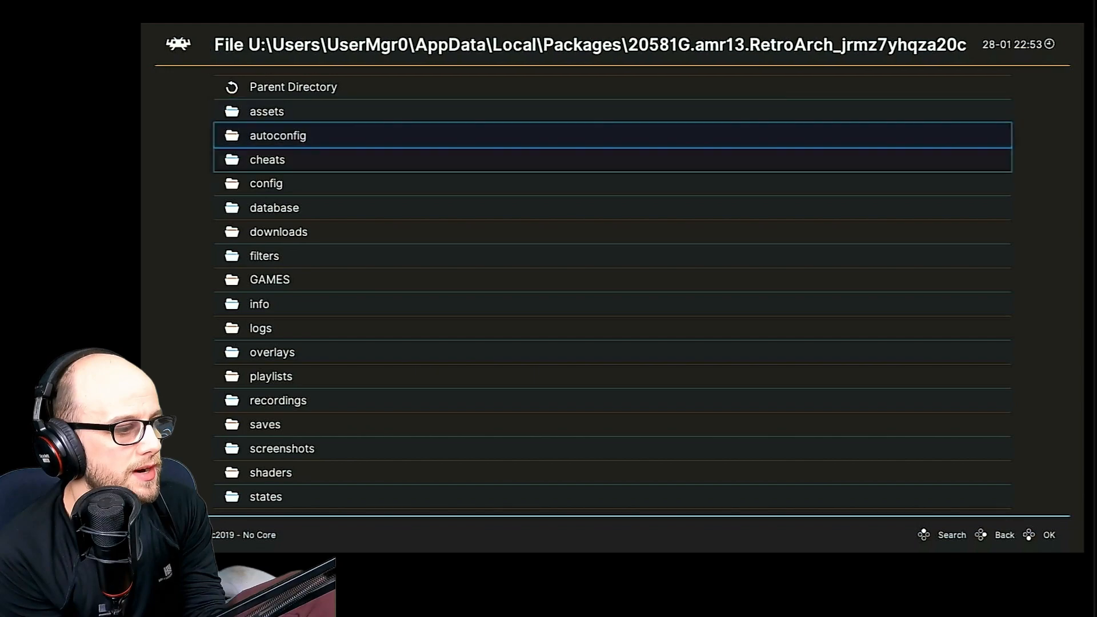
scroll("down", 3)
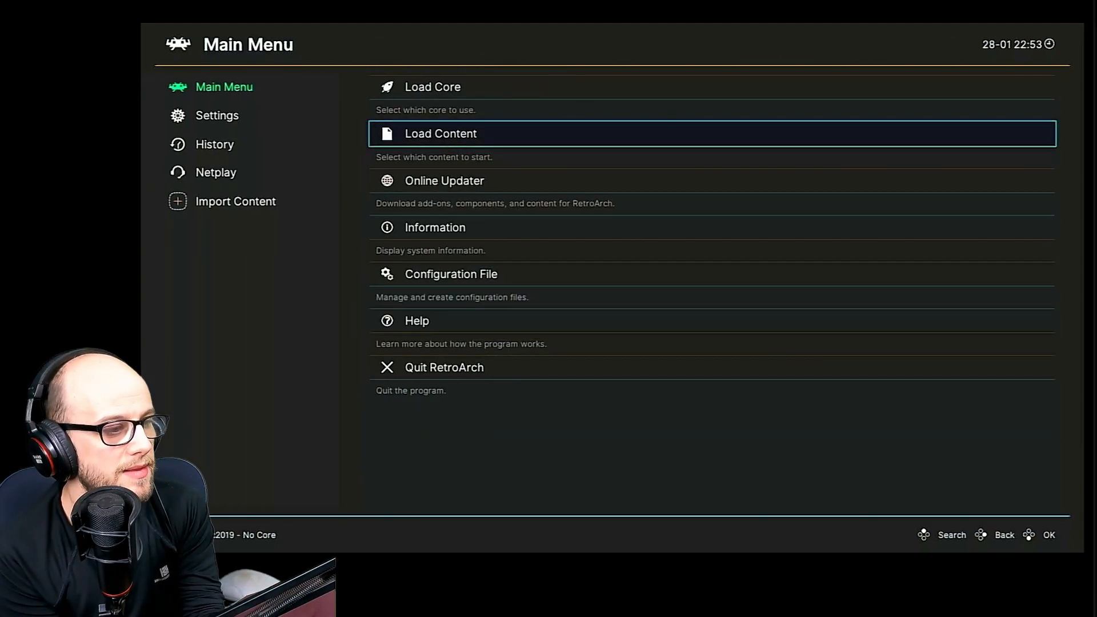
Review the default paths under Settings > Directory
left_click(217, 114)
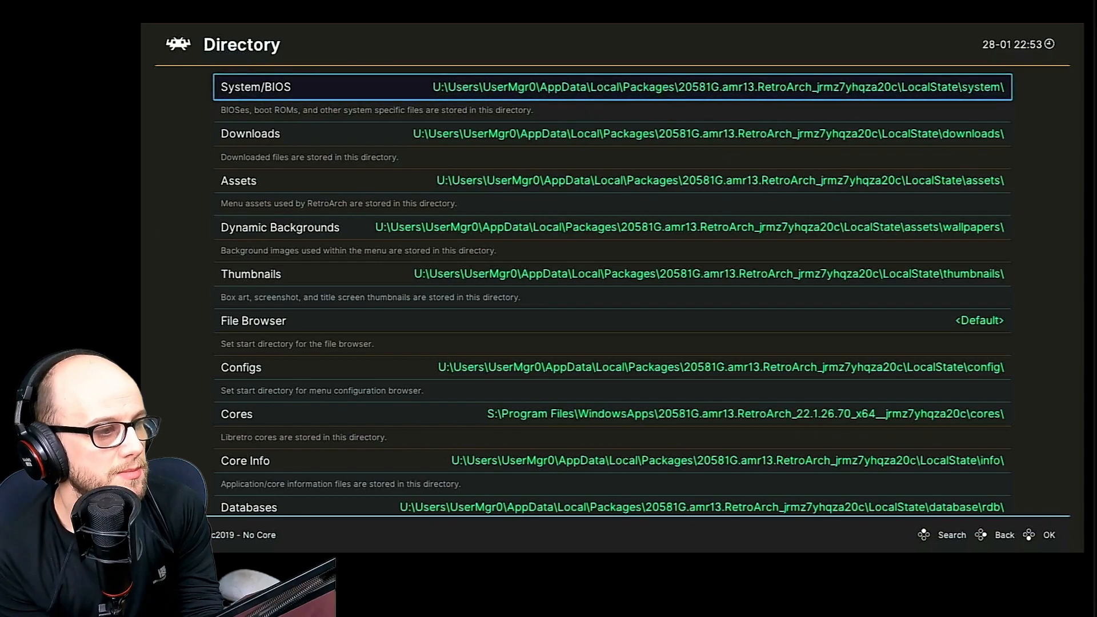
scroll("down", 3)
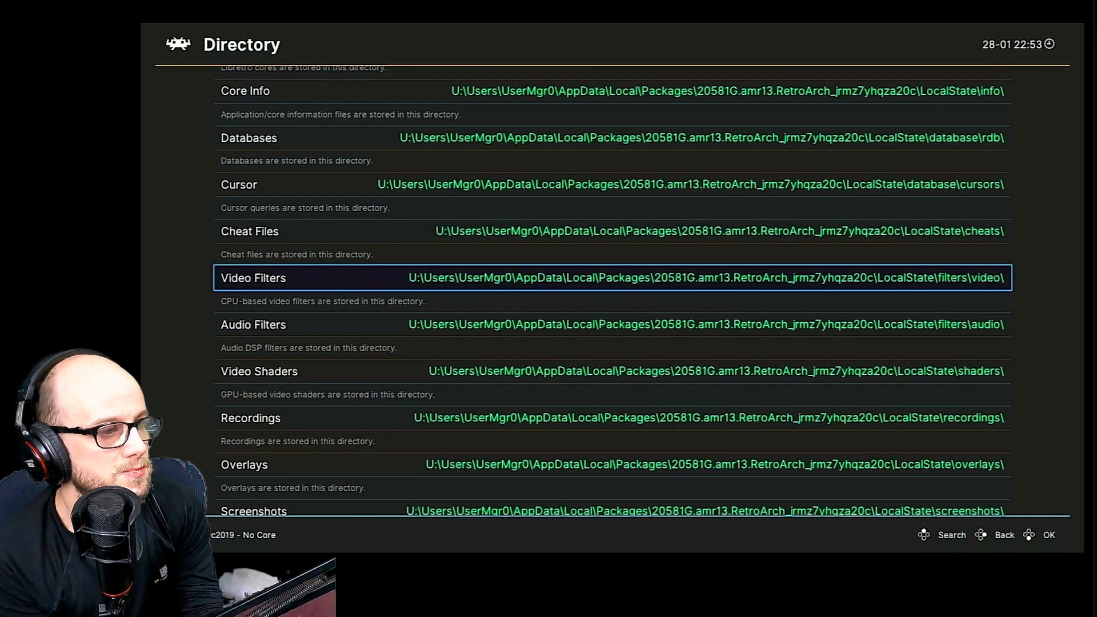
scroll("down", 3)
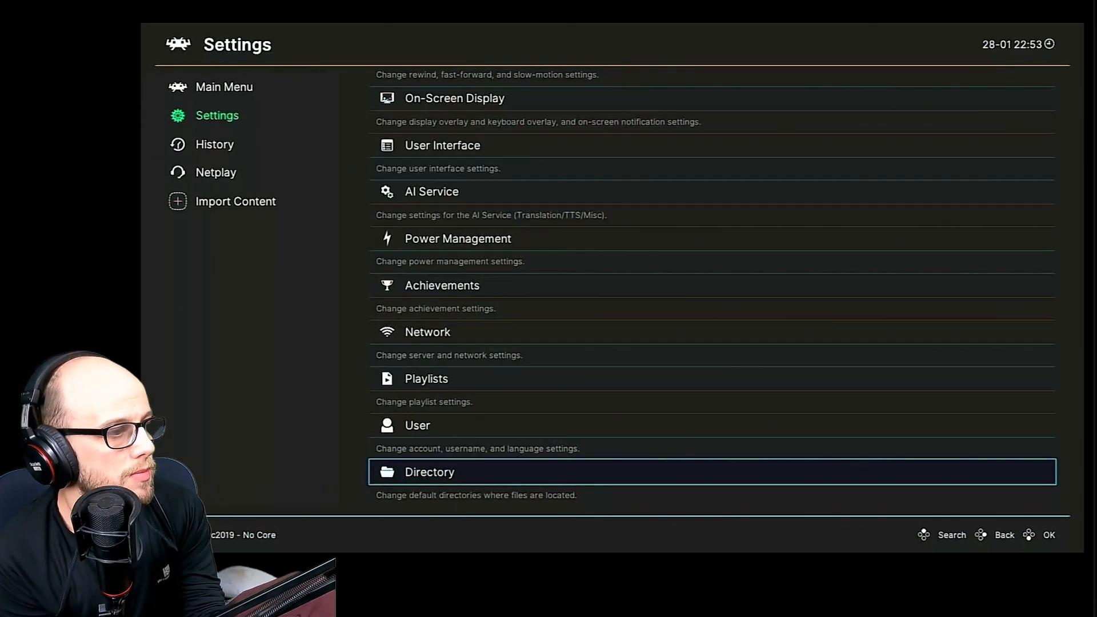
Return to the Main Menu and start Load Content
left_click(224, 86)
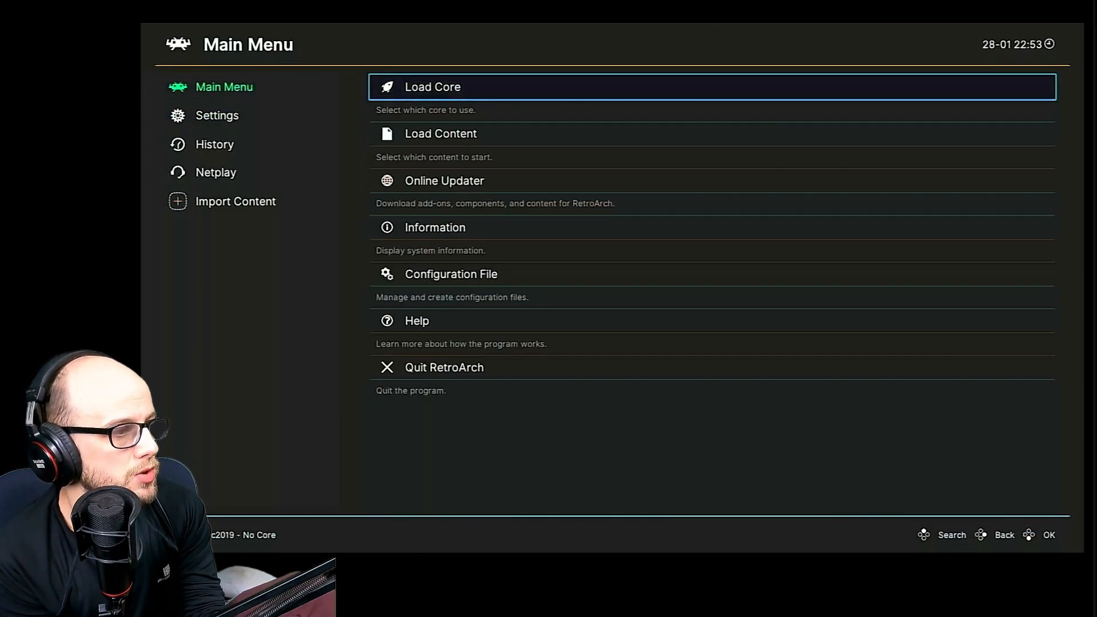
left_click(442, 133)
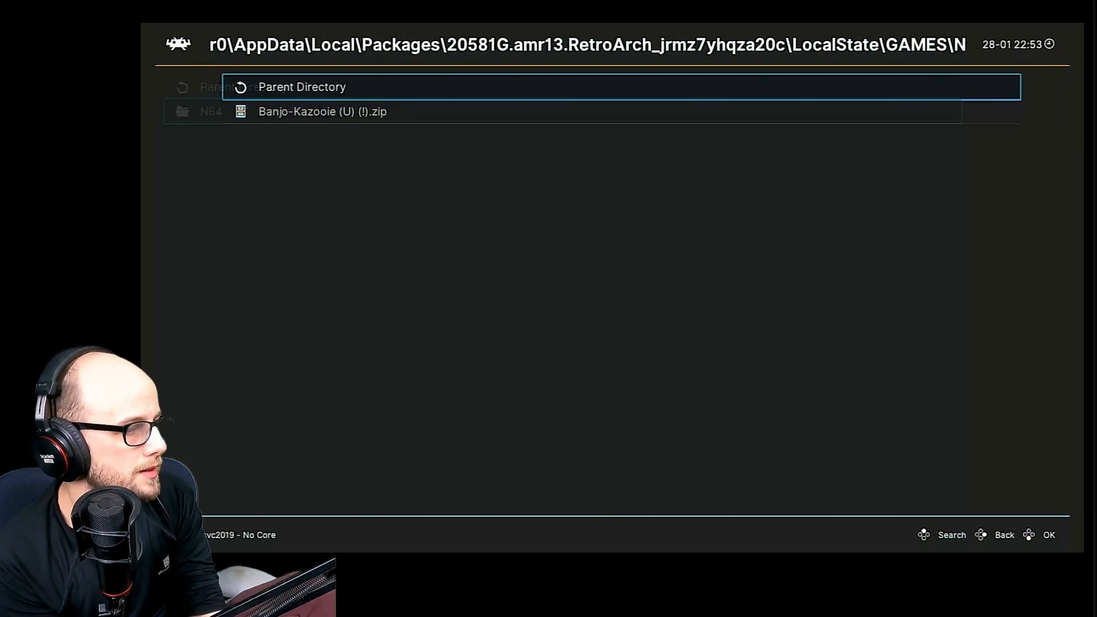
Leave the N64 folder, back out of an empty drive and move up the drive list
left_click(322, 111)
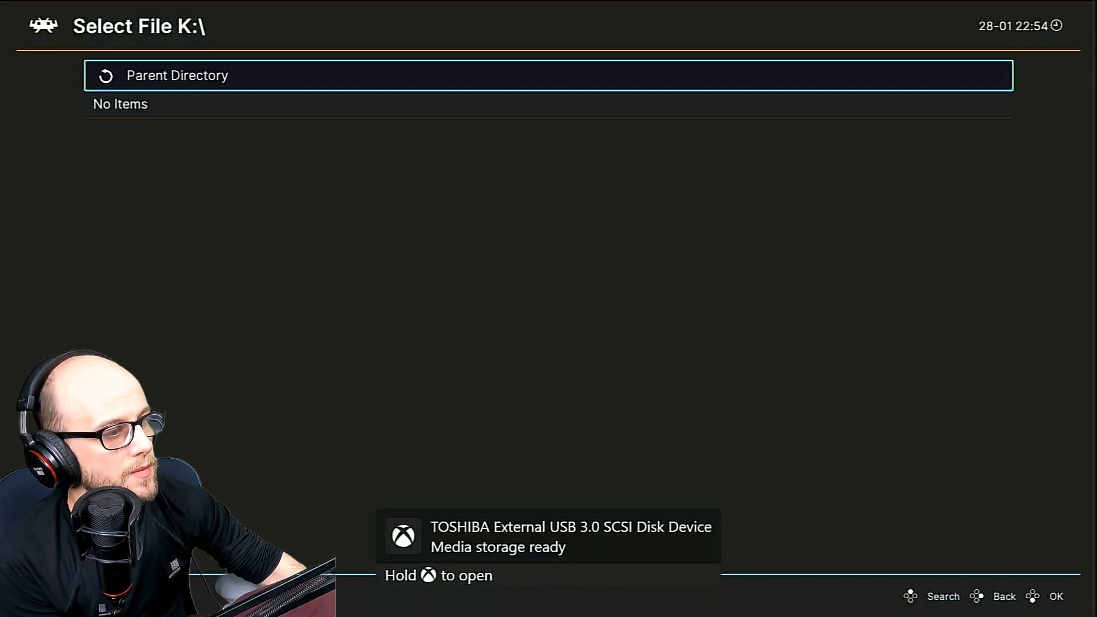
left_click(1004, 597)
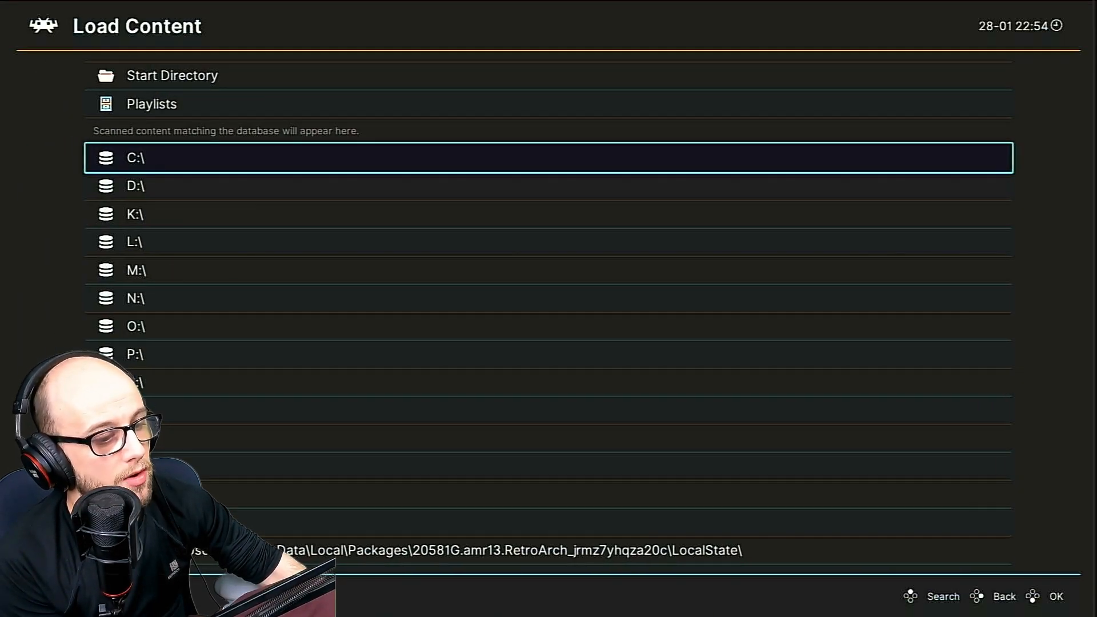
key("up")
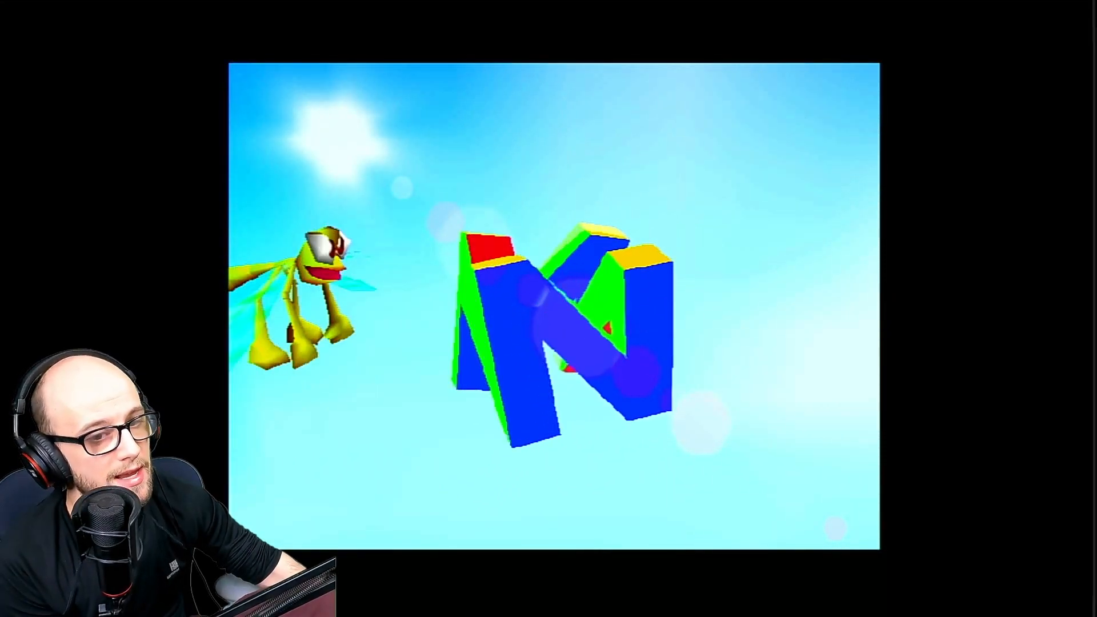
Bring up the Quick Menu over the running Banjo-Kazooie intro with F1
key("F1")
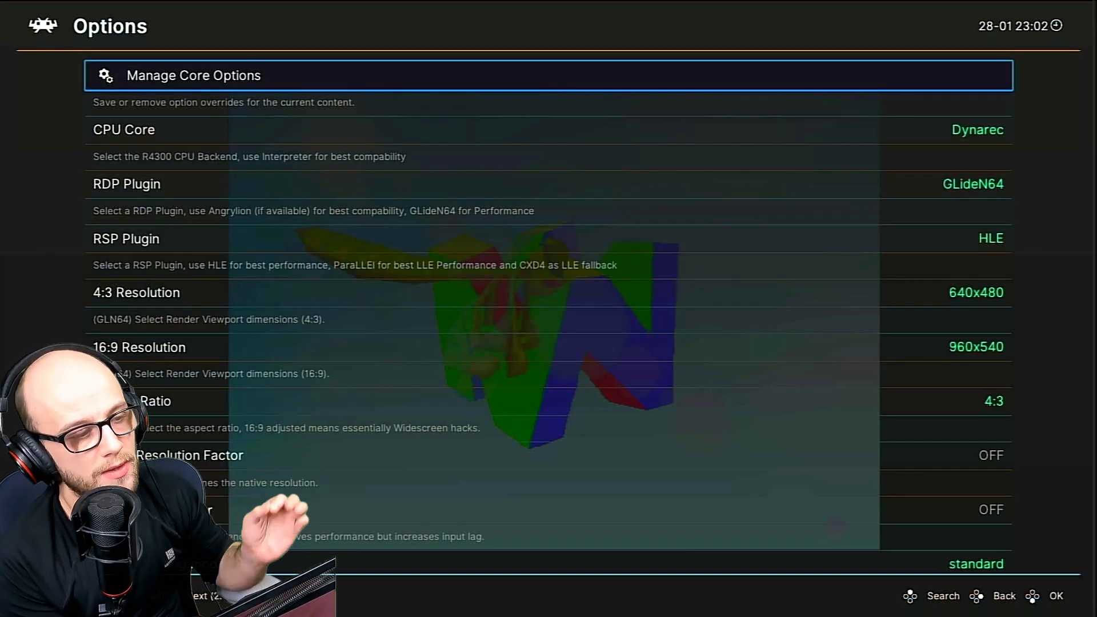
Set the N64 core's Aspect Ratio option to 16:9 in Core Options
scroll("down", 3)
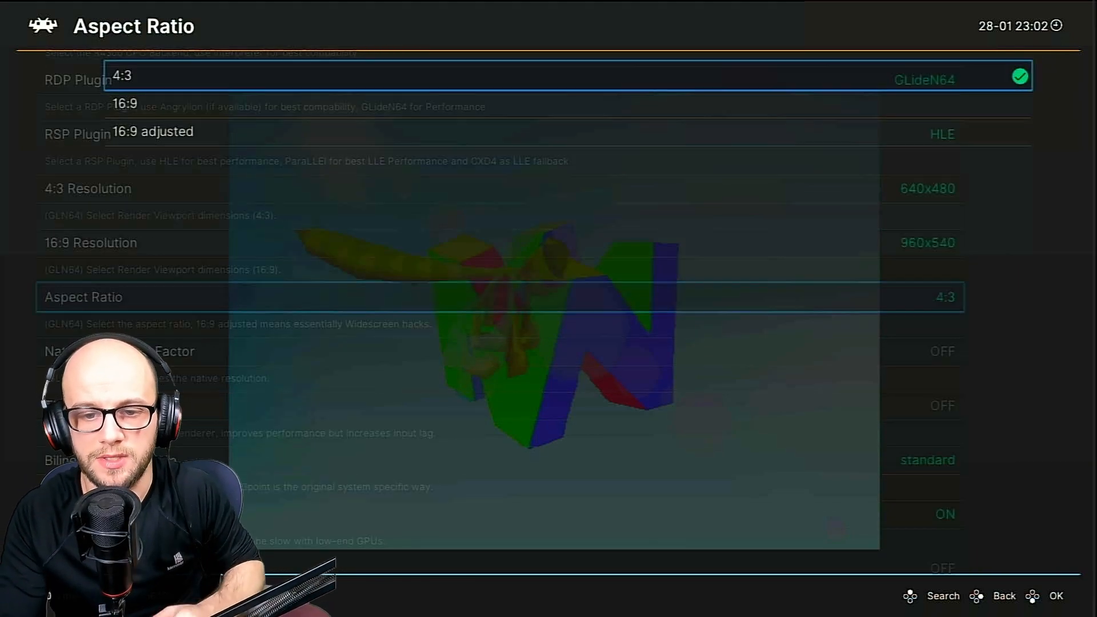
left_click(124, 104)
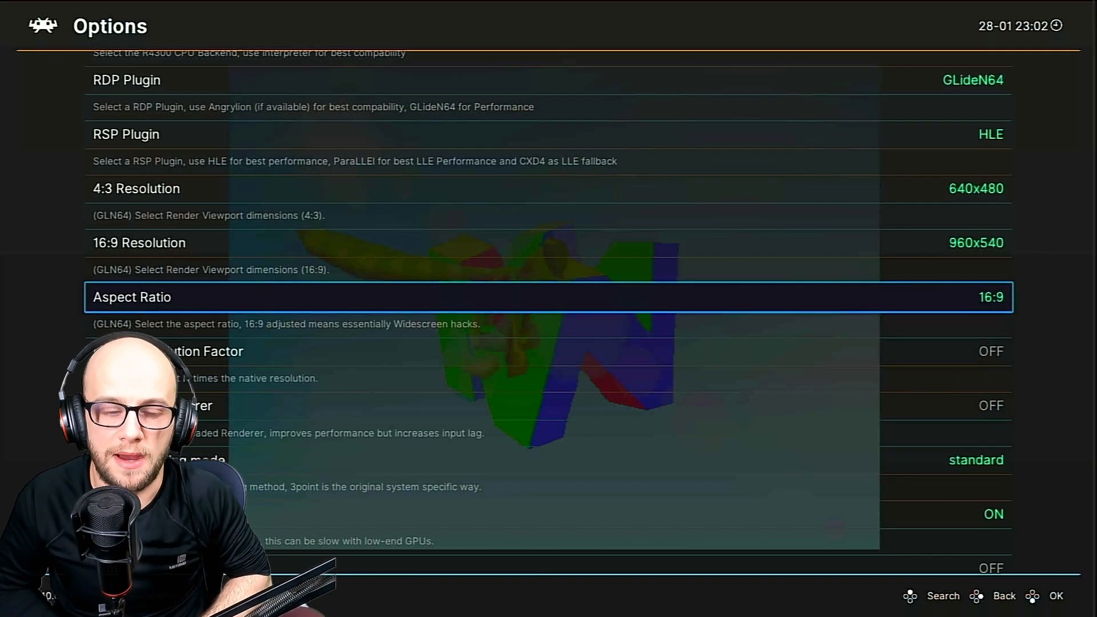